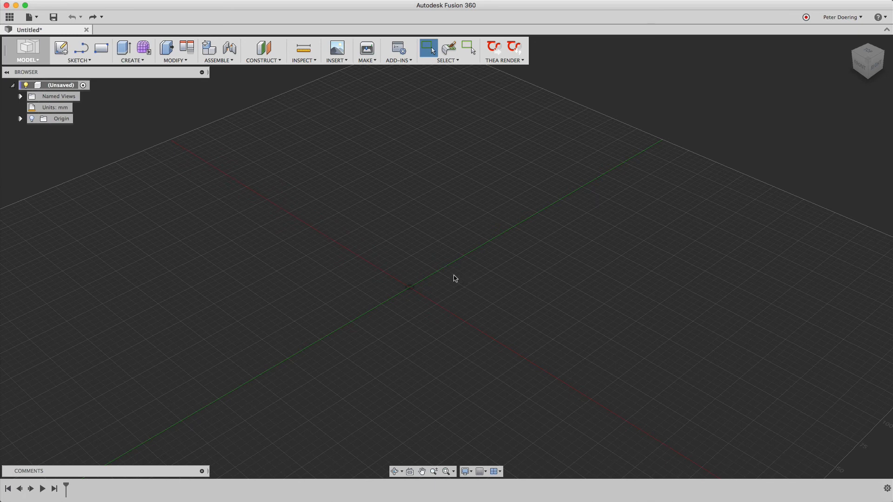
pyautogui.moveTo(426, 278)
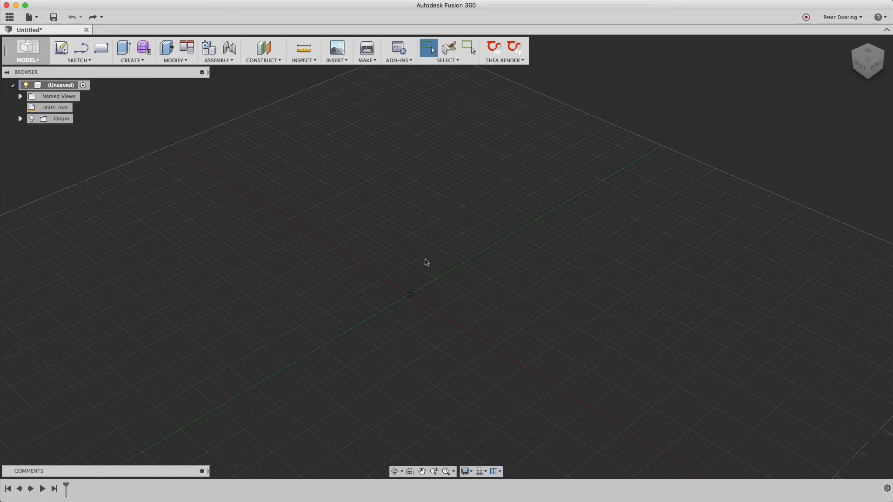
pyautogui.moveTo(418, 258)
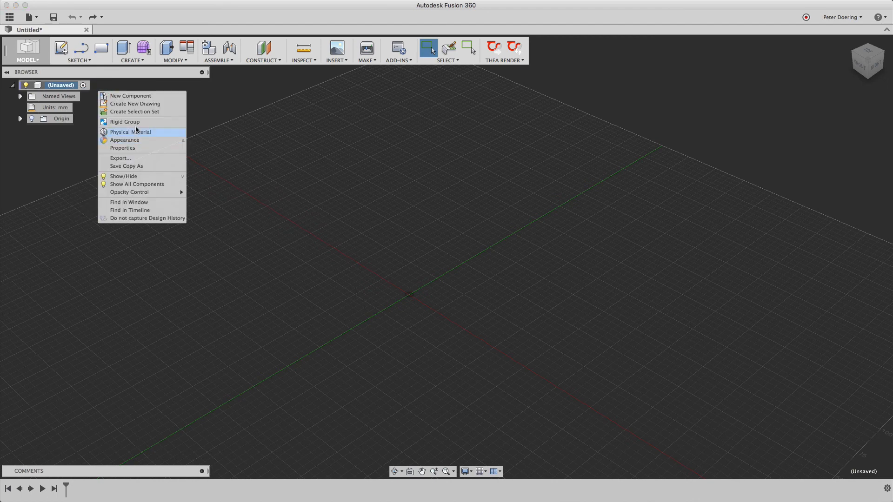
# - Add a new component, Component1:1, from the root component's context menu
pyautogui.click(130, 95)
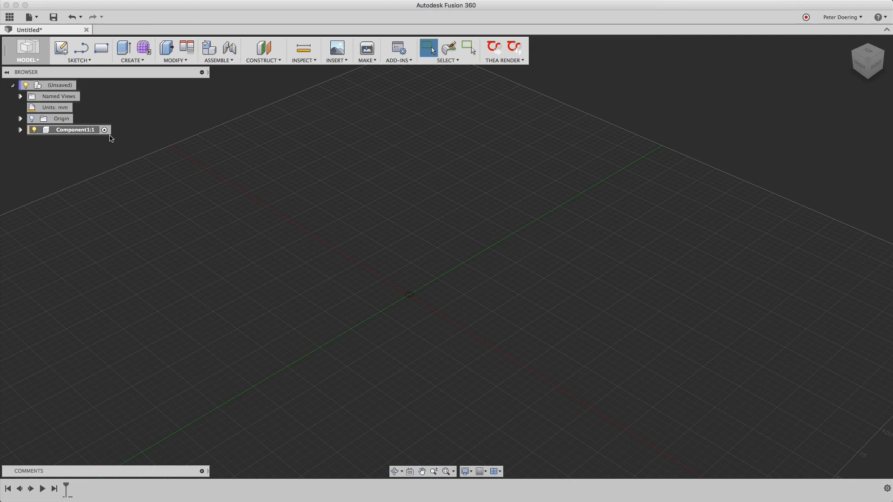
pyautogui.moveTo(120, 169)
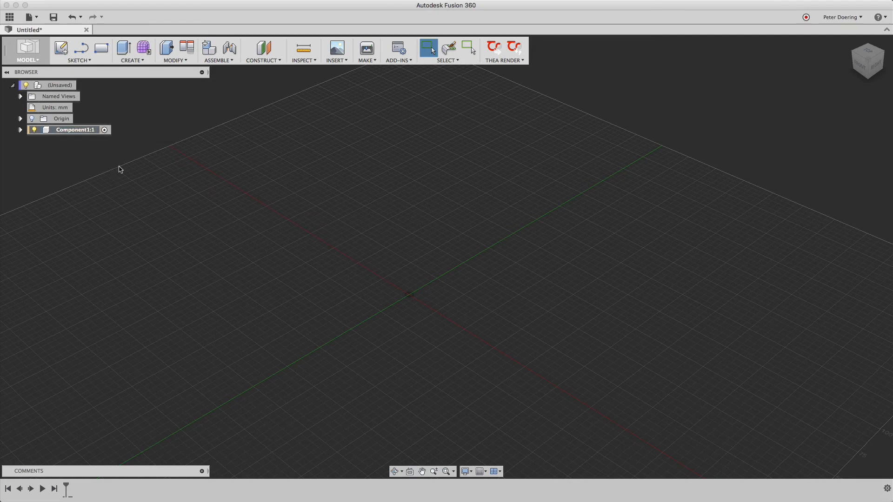
pyautogui.moveTo(101, 48)
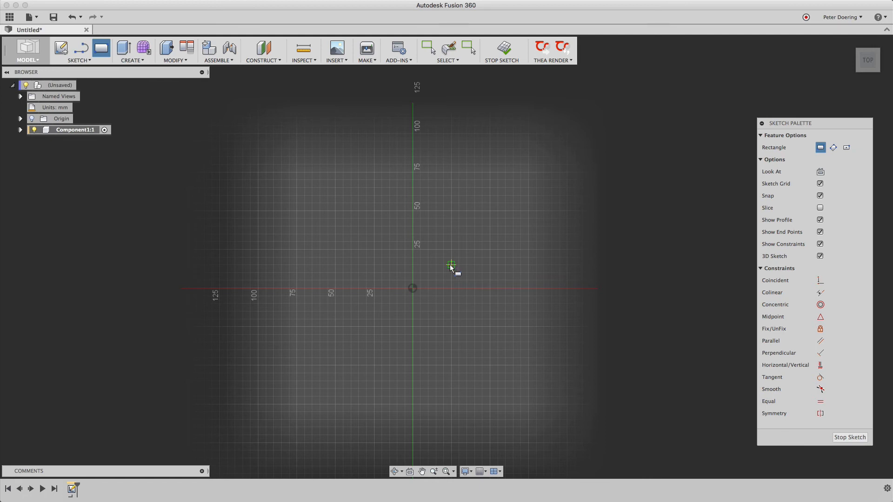
pyautogui.moveTo(443, 279)
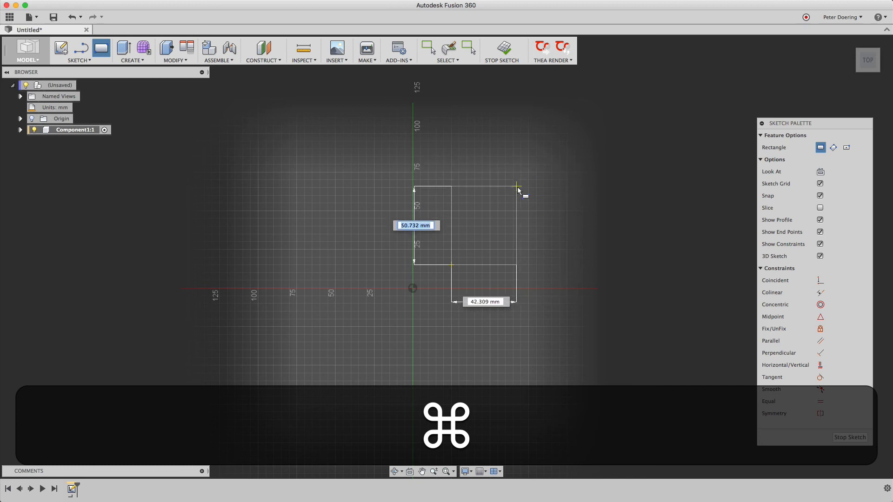
# - Draw a 2-point rectangle in the first quadrant of the top-plane sketch
pyautogui.moveTo(518, 188); pyautogui.dragTo(544, 179)
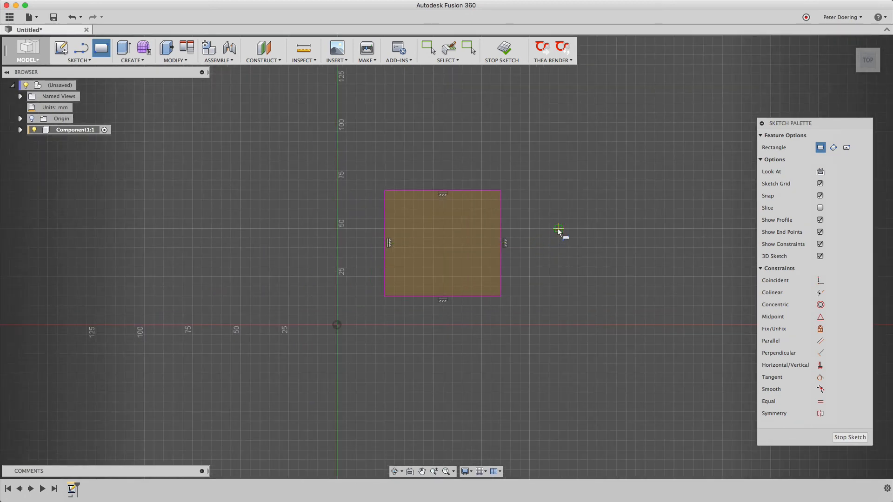
pyautogui.click(428, 46)
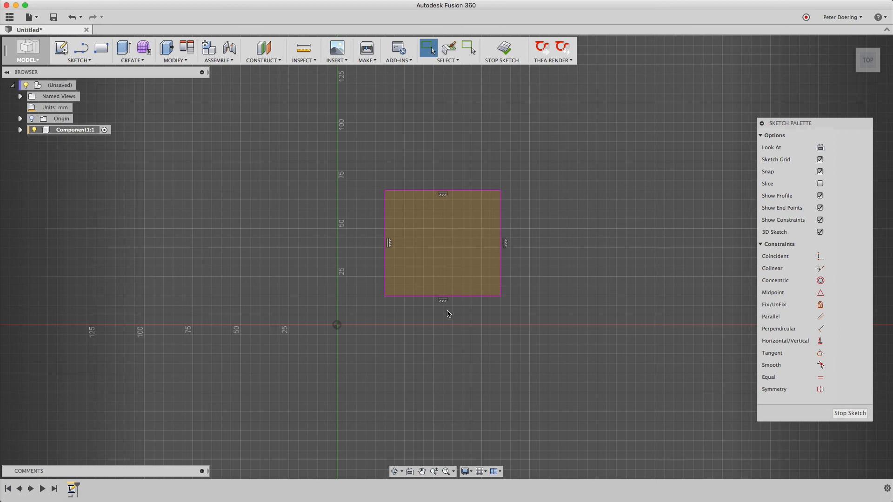
pyautogui.moveTo(446, 302)
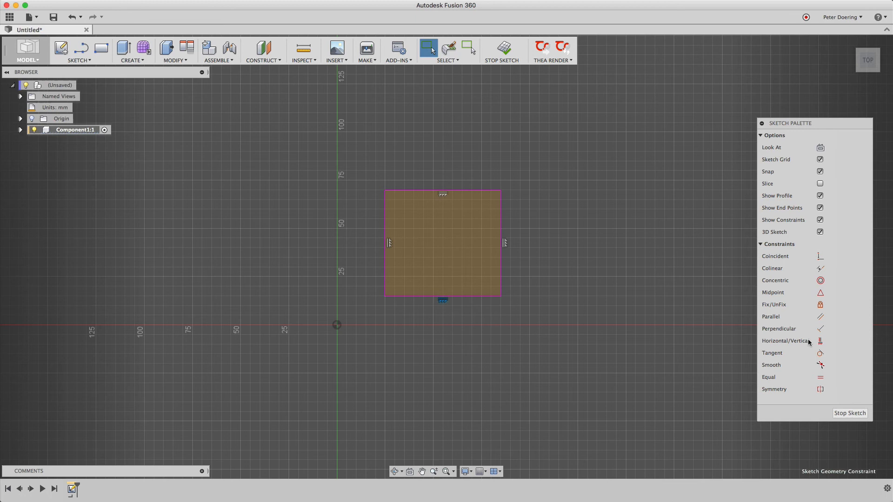
pyautogui.moveTo(542, 316)
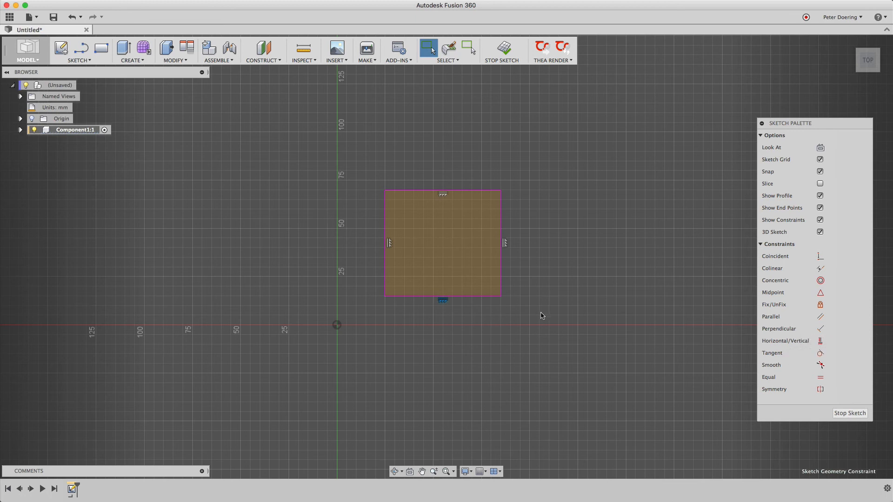
pyautogui.moveTo(512, 212)
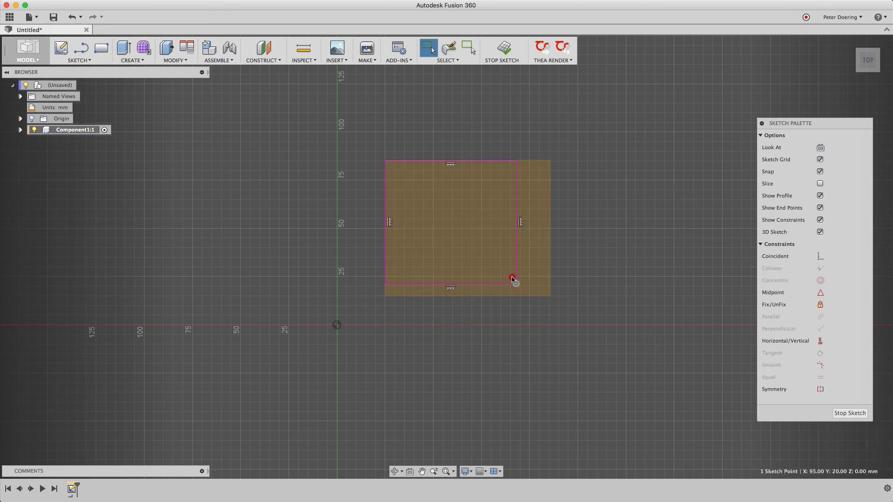
# - Enlarge the rectangle by dragging its lower-right corner down and outward
pyautogui.moveTo(512, 278); pyautogui.dragTo(547, 300)
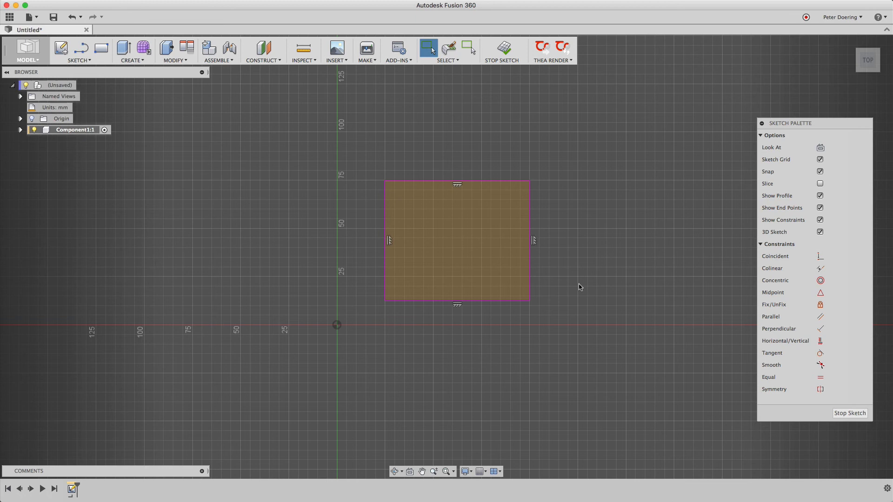
pyautogui.moveTo(556, 333)
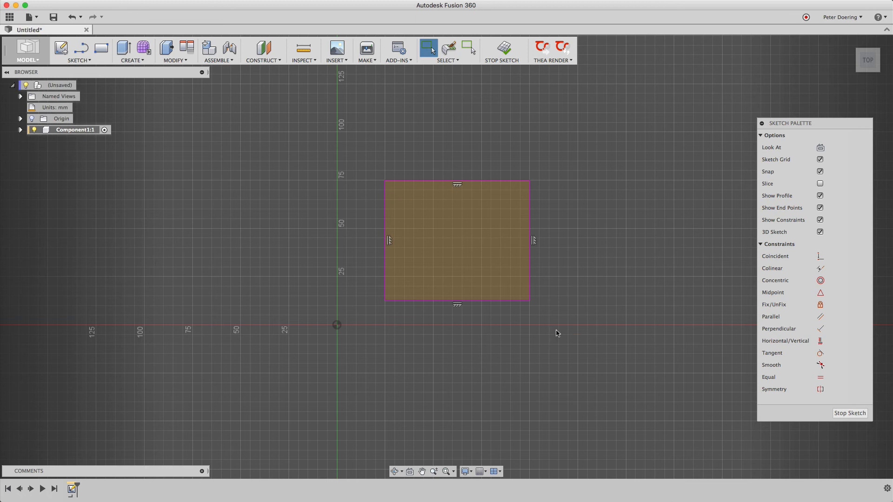
pyautogui.moveTo(558, 322)
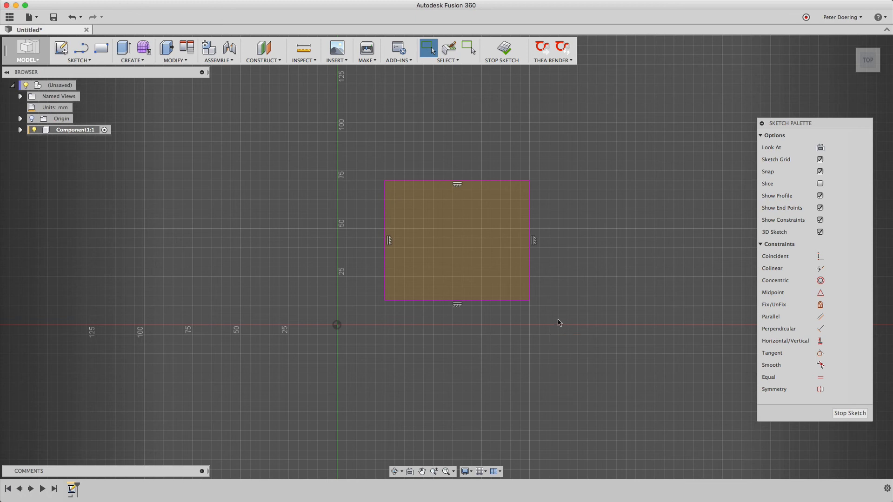
pyautogui.moveTo(568, 318)
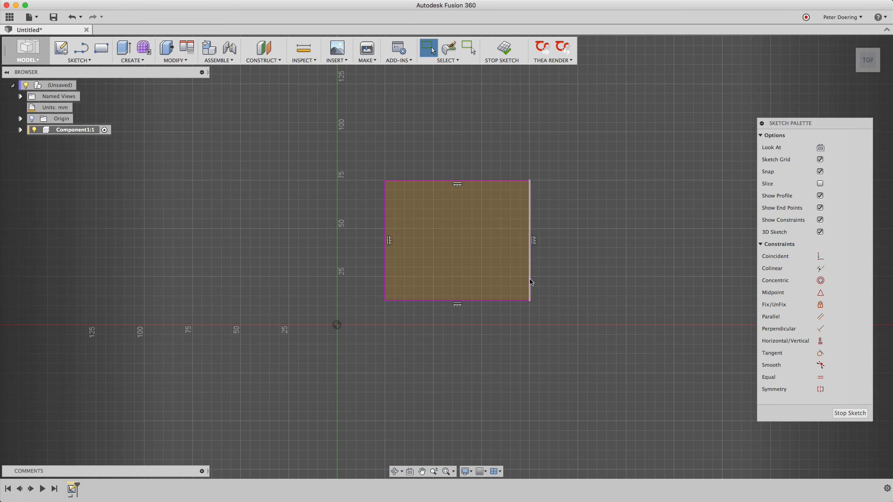
pyautogui.moveTo(582, 299)
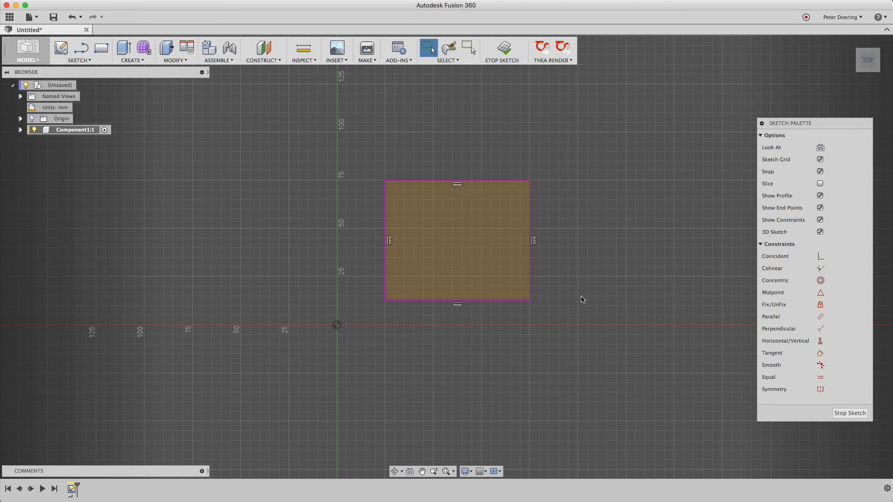
pyautogui.moveTo(582, 283)
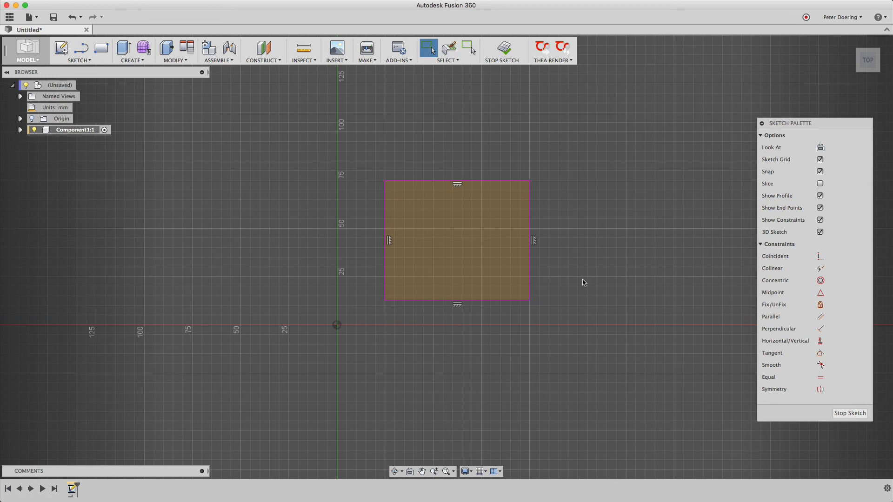
pyautogui.moveTo(557, 315)
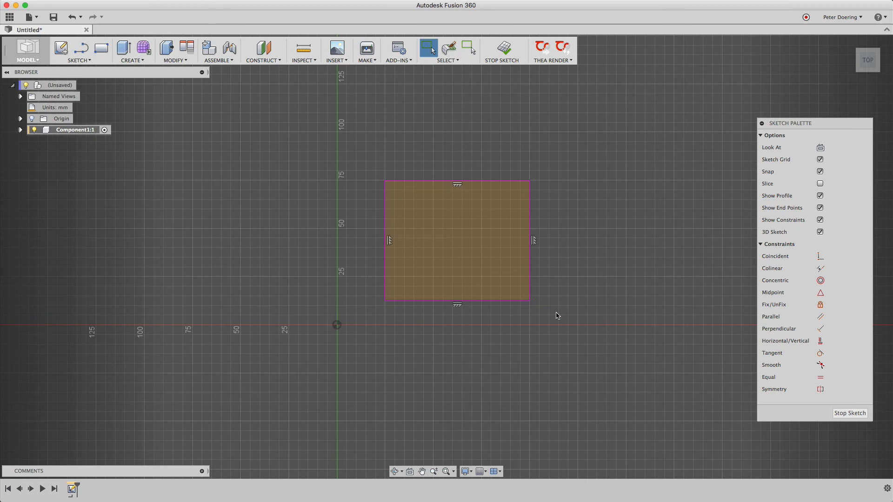
pyautogui.moveTo(562, 313)
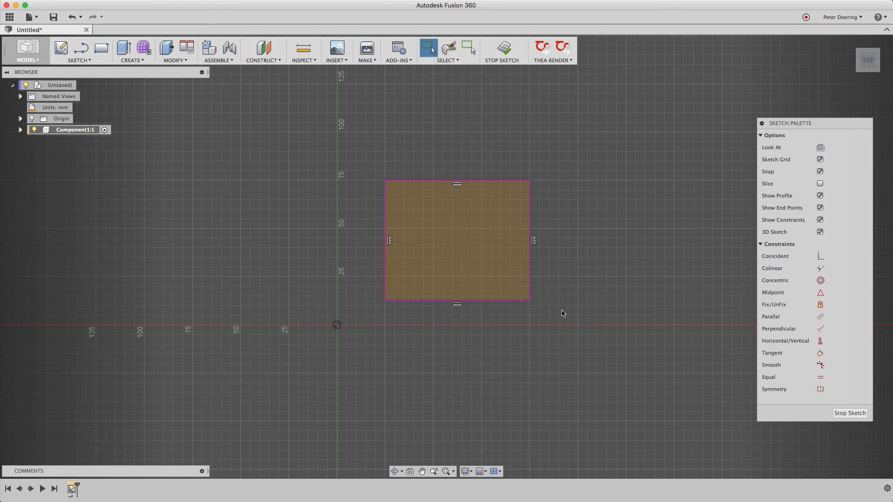
pyautogui.moveTo(544, 305)
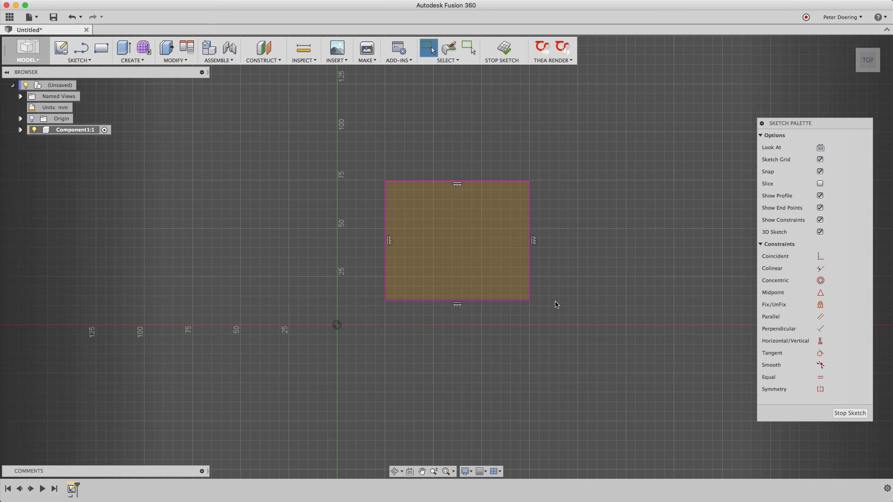
pyautogui.moveTo(555, 310)
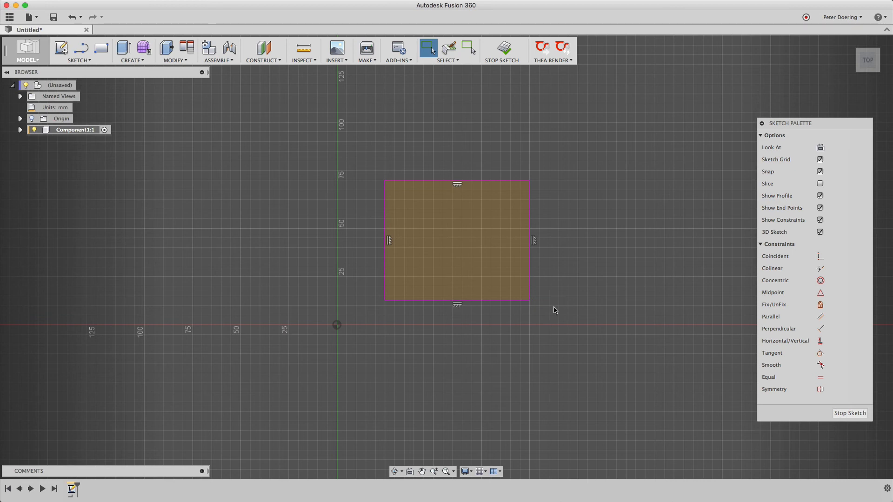
pyautogui.moveTo(545, 312)
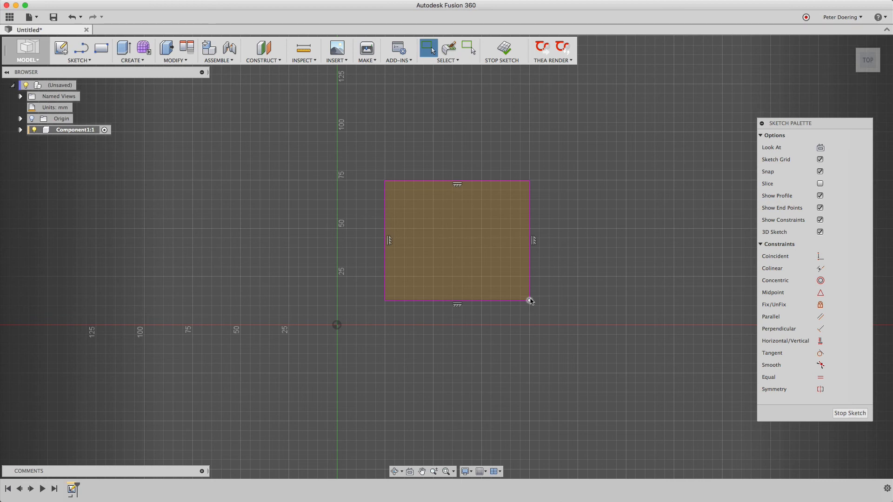
# - Detach the rectangle's lower-right corner and move the freed bottom edge
pyautogui.click(530, 299)
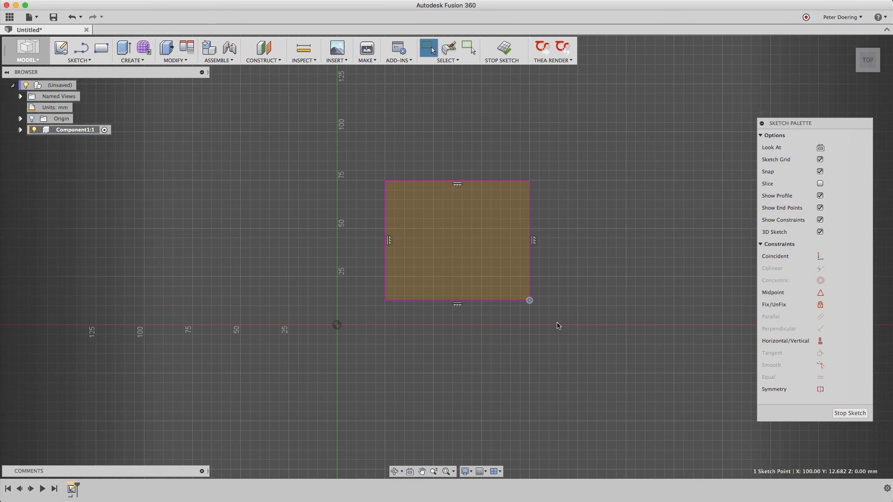
pyautogui.rightClick(558, 326)
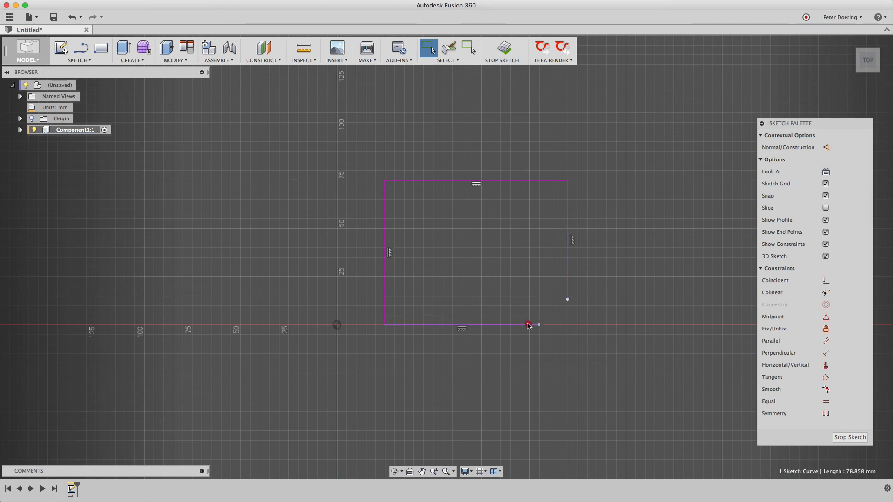
pyautogui.moveTo(526, 324); pyautogui.dragTo(496, 306)
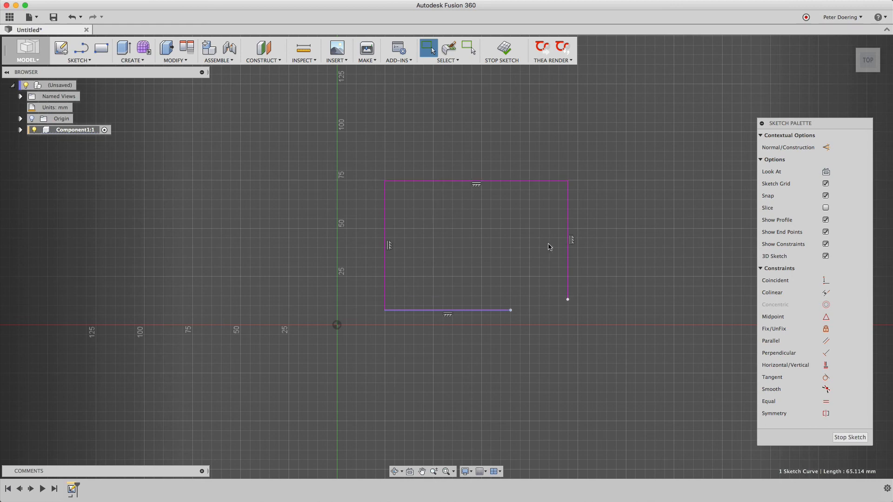
pyautogui.moveTo(459, 252)
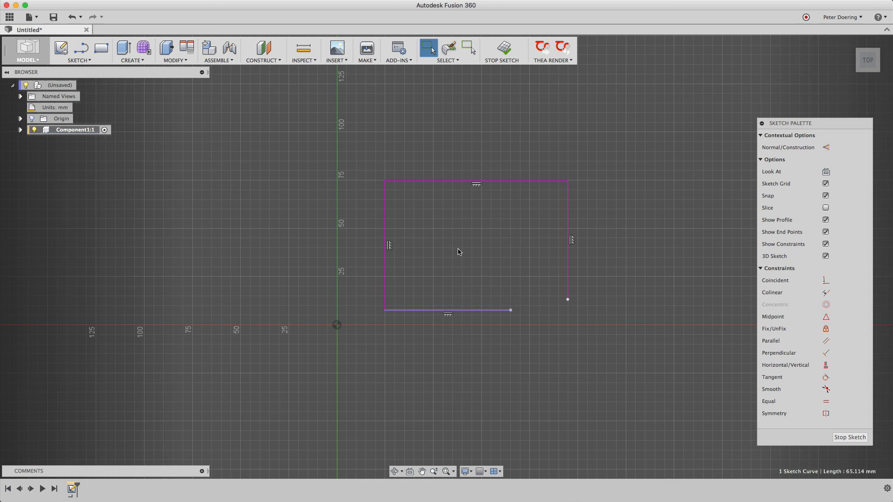
pyautogui.moveTo(551, 317)
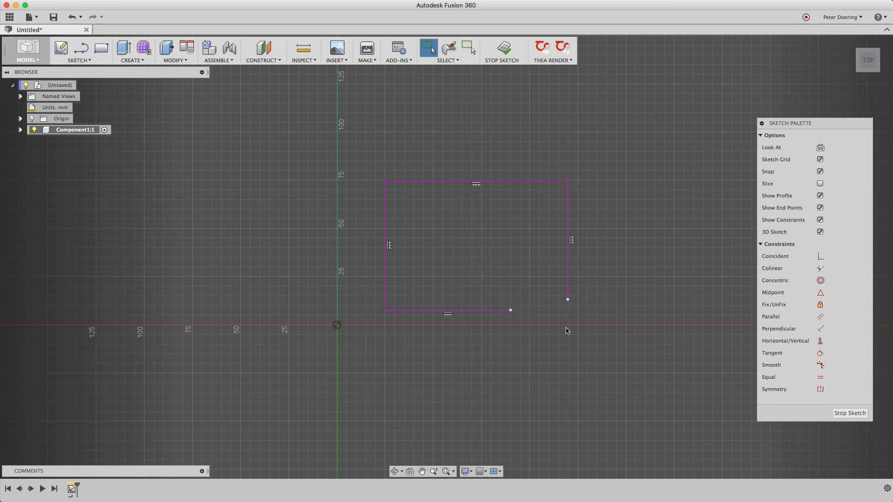
pyautogui.moveTo(568, 316)
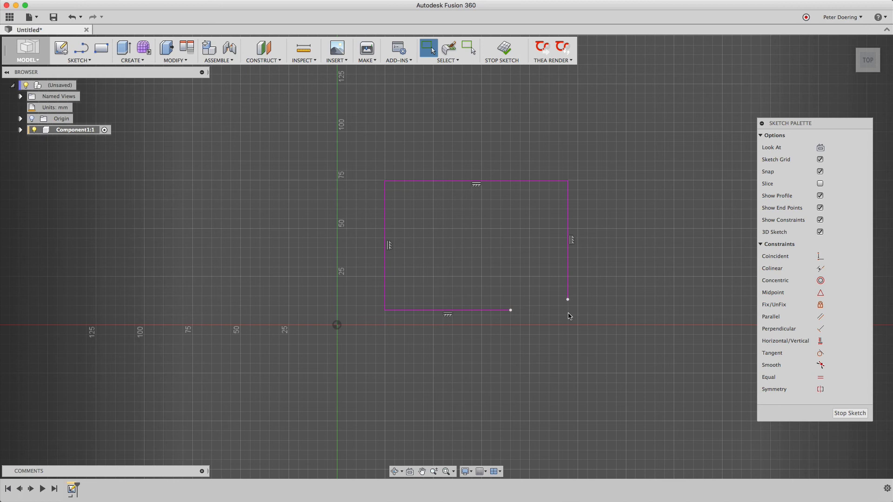
pyautogui.moveTo(519, 314)
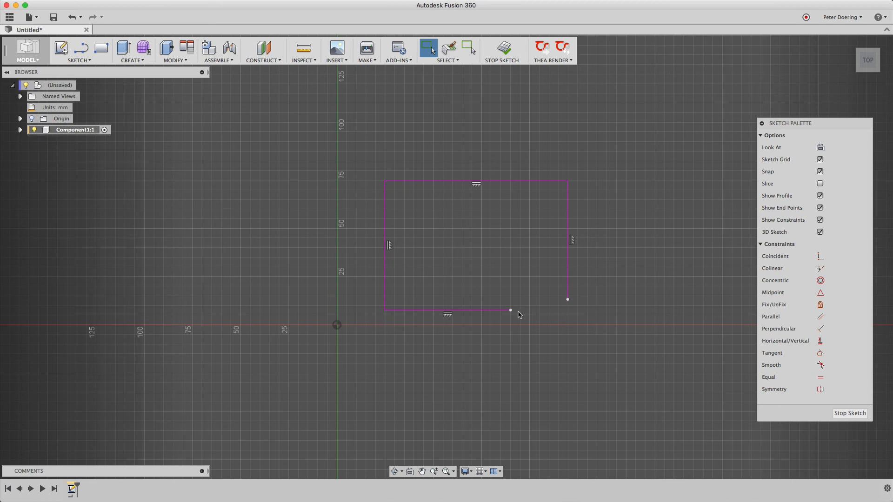
pyautogui.moveTo(510, 311)
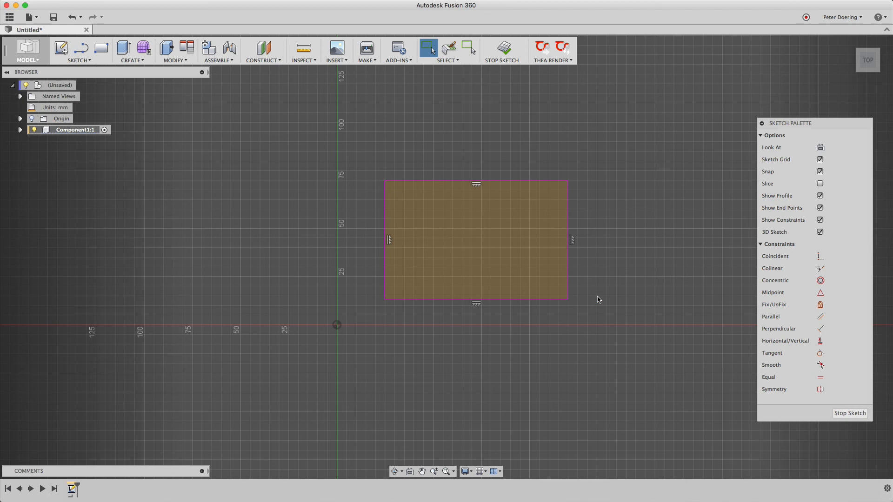
pyautogui.moveTo(676, 307)
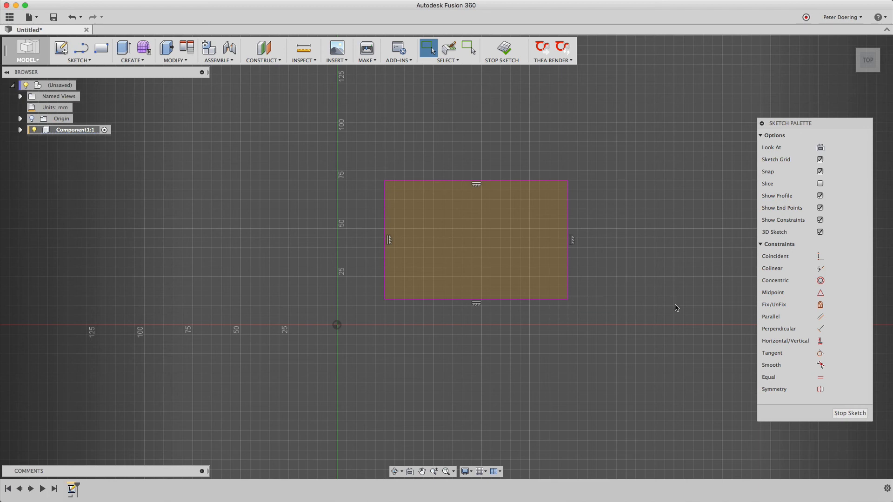
pyautogui.moveTo(820, 256)
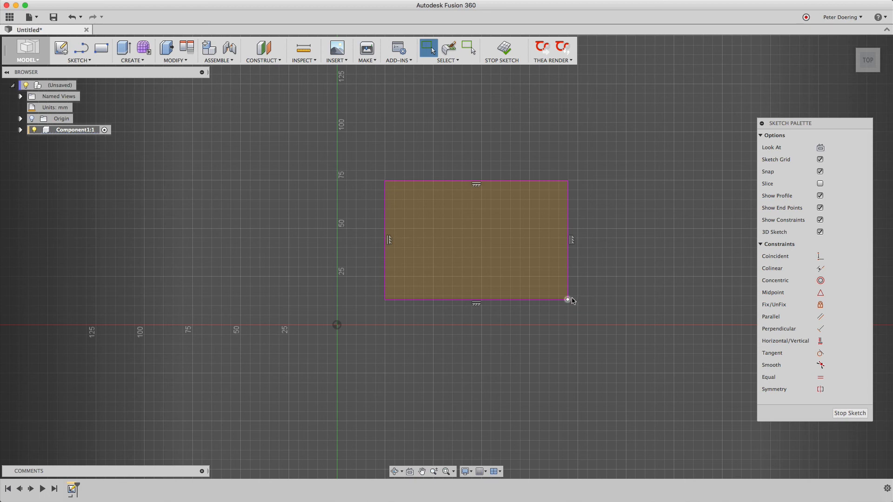
pyautogui.rightClick(567, 300)
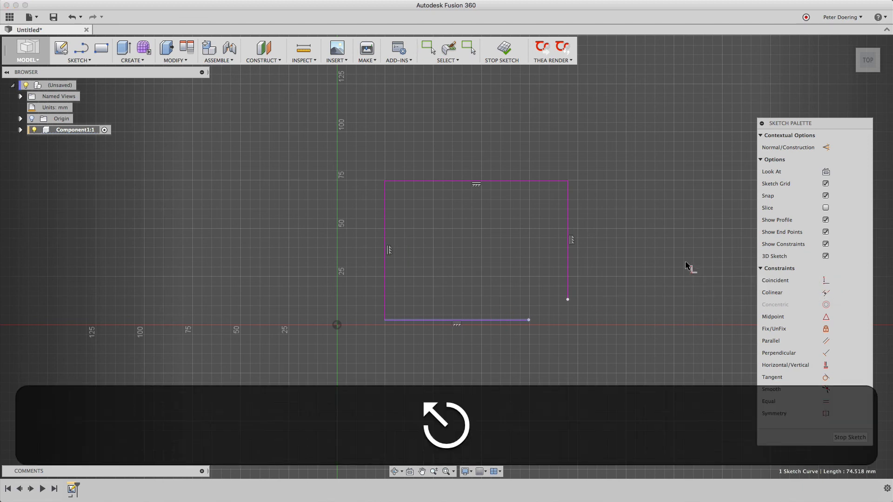
pyautogui.moveTo(512, 335)
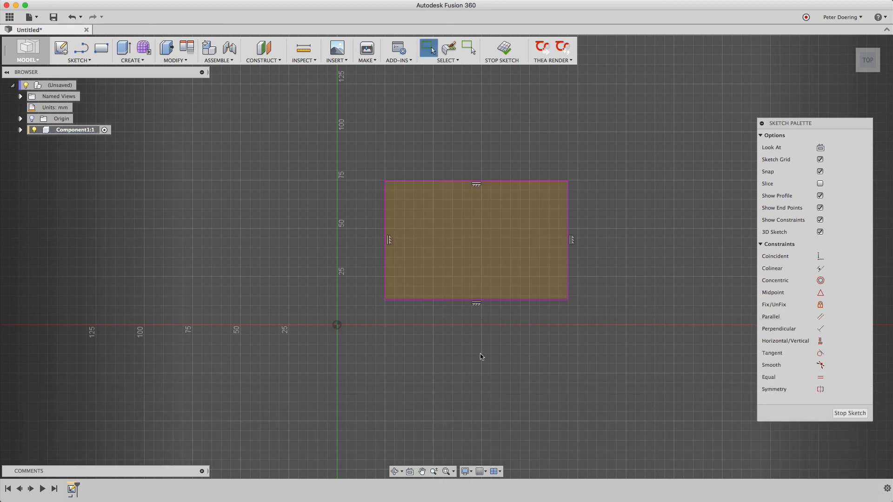
pyautogui.moveTo(444, 340)
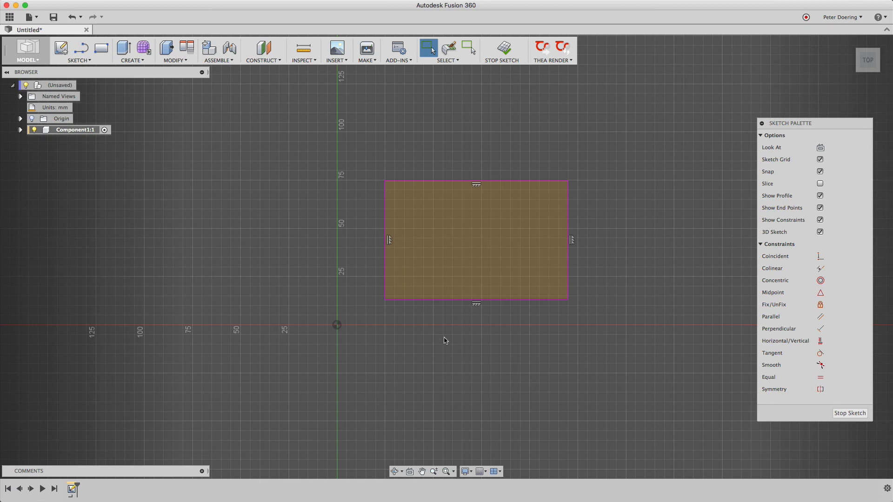
pyautogui.moveTo(397, 325)
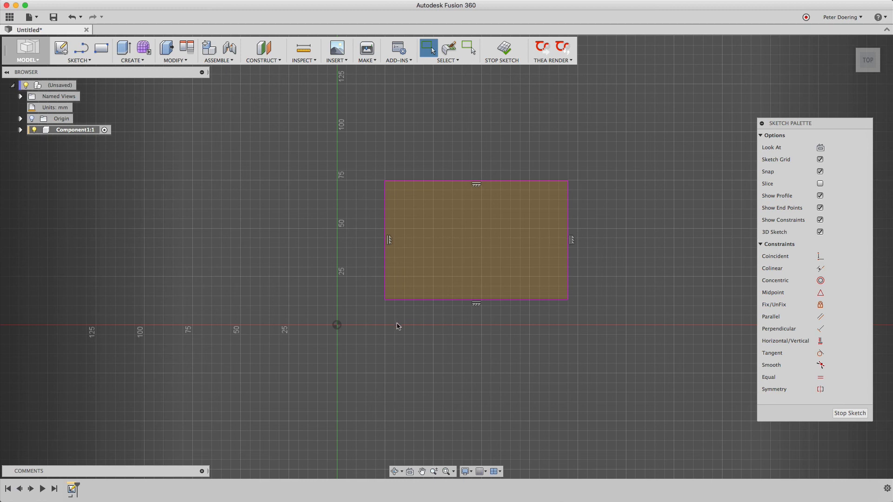
# - Snap the bottom-left corner onto the origin, then delete its coincident constraint
pyautogui.click(386, 302)
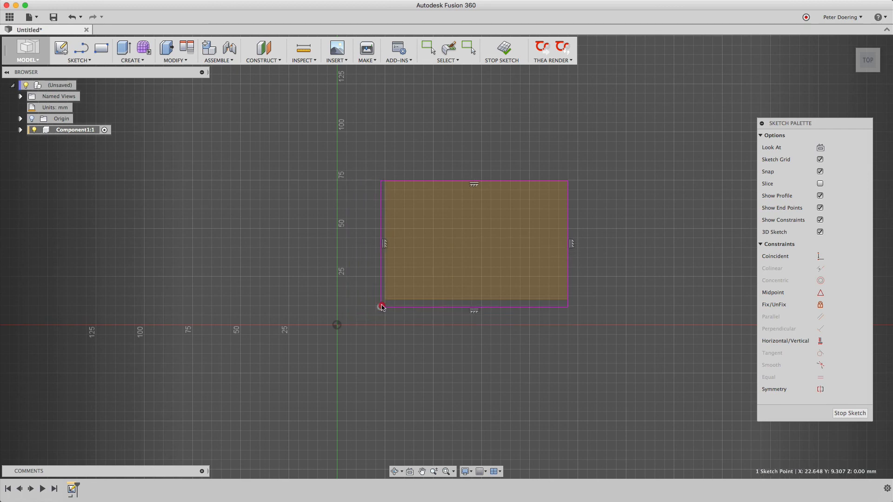
pyautogui.moveTo(383, 307); pyautogui.dragTo(367, 314)
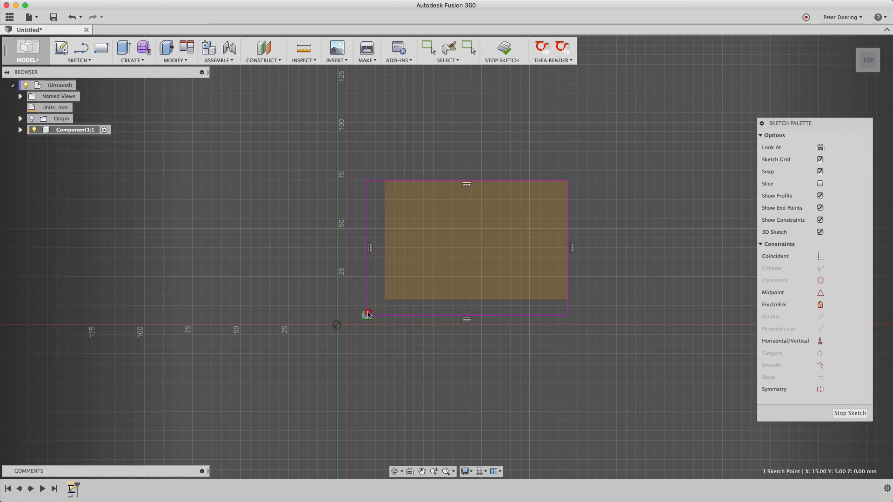
pyautogui.moveTo(368, 313); pyautogui.dragTo(337, 324)
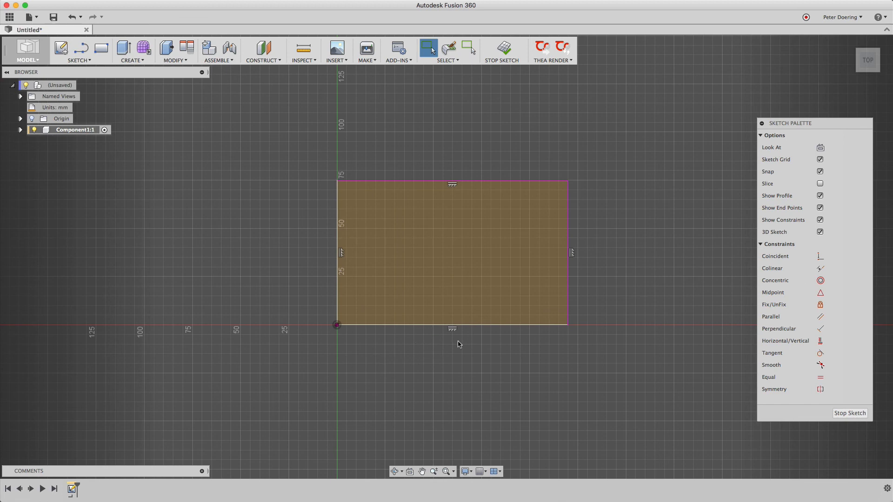
pyautogui.moveTo(381, 357)
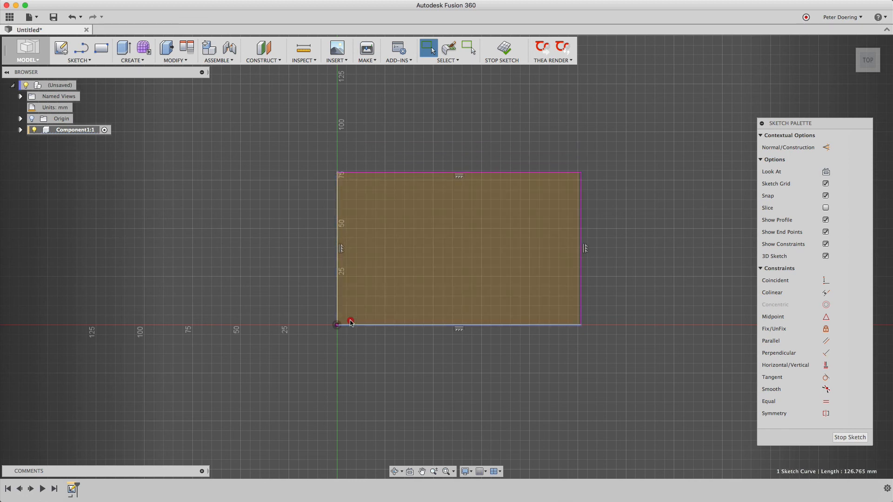
pyautogui.moveTo(401, 376)
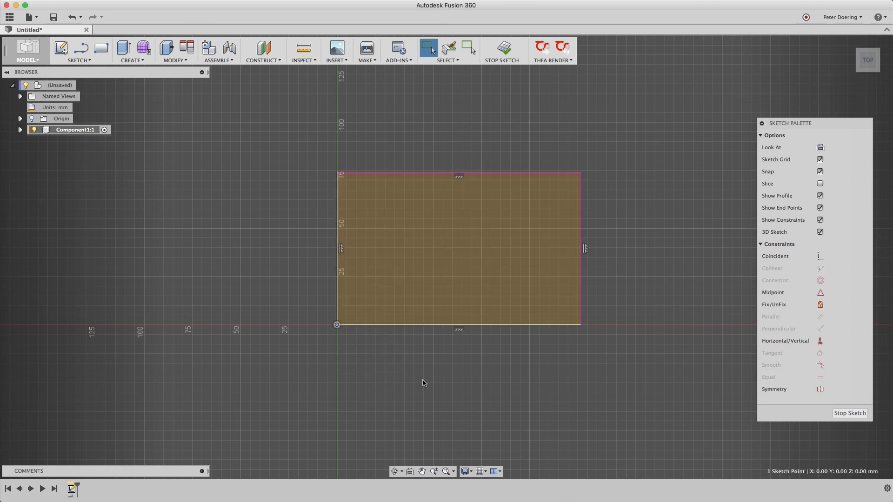
pyautogui.rightClick(446, 340)
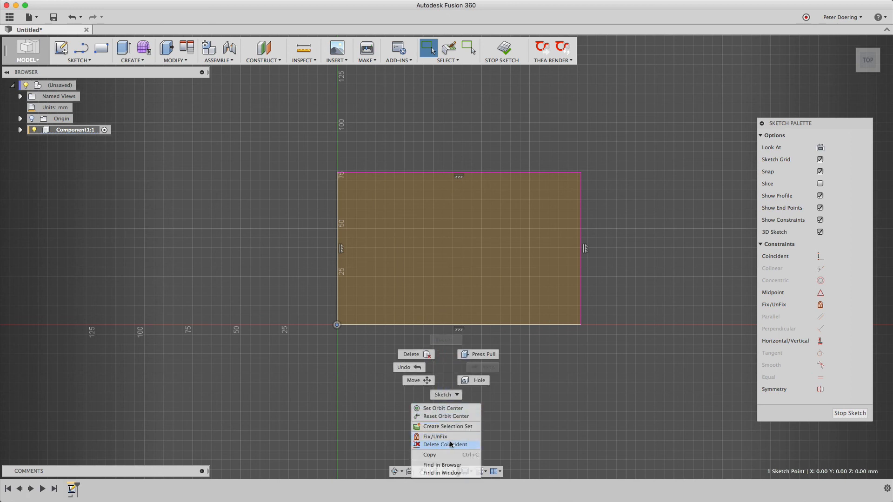
pyautogui.click(446, 444)
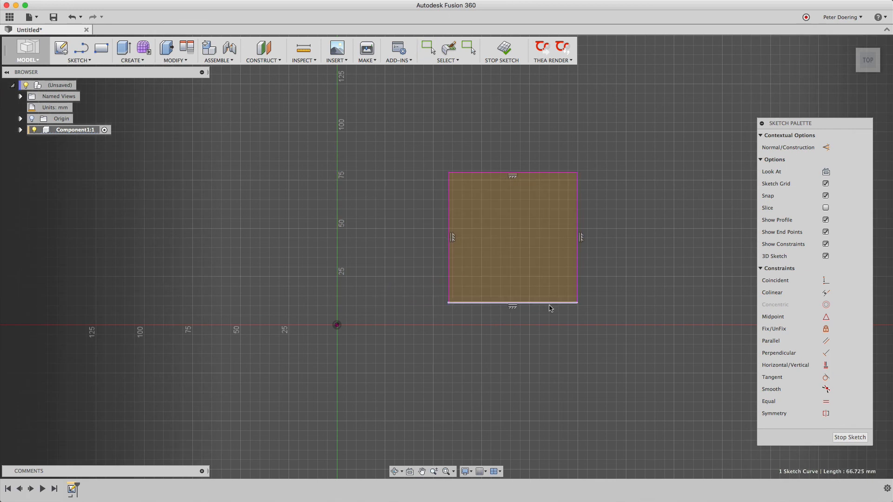
pyautogui.click(426, 48)
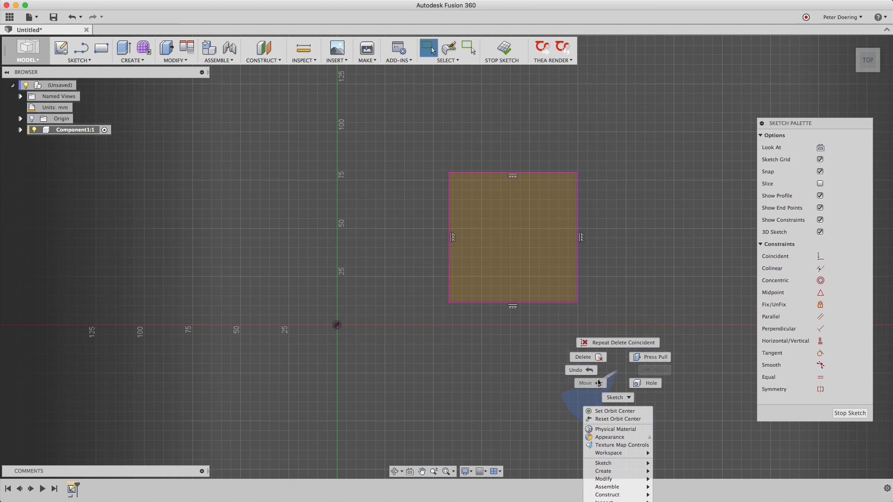
pyautogui.click(584, 383)
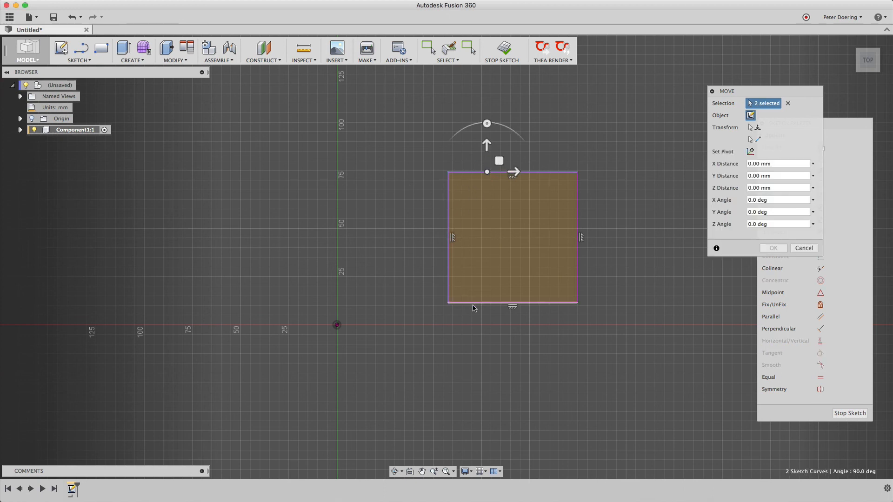
pyautogui.click(512, 303)
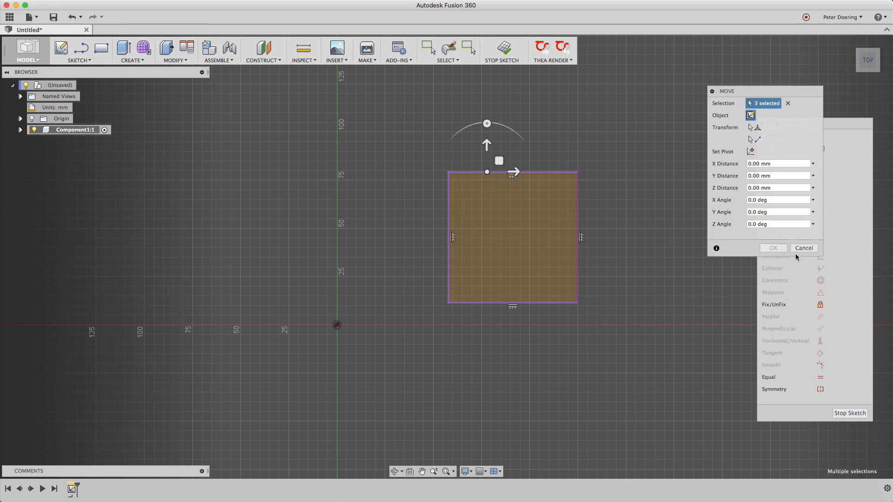
pyautogui.click(803, 247)
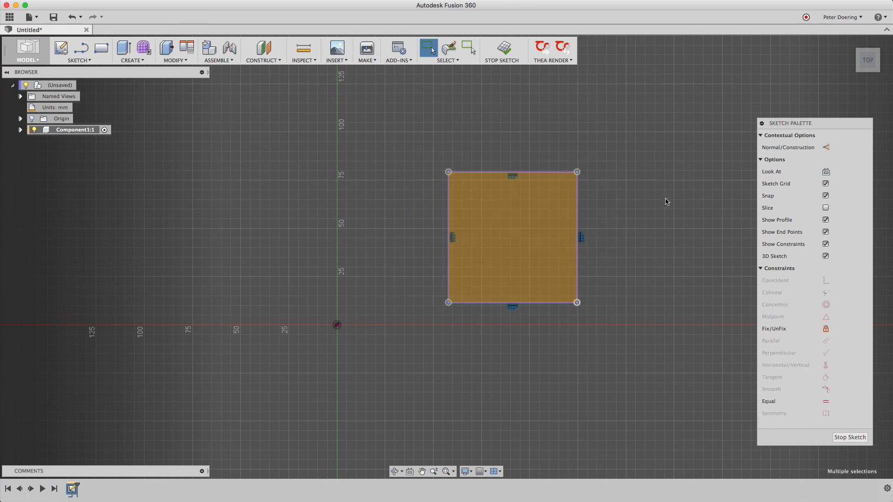
# - Use Repeat Move to rotate the whole square to 40.8 degrees and confirm
pyautogui.rightClick(666, 201)
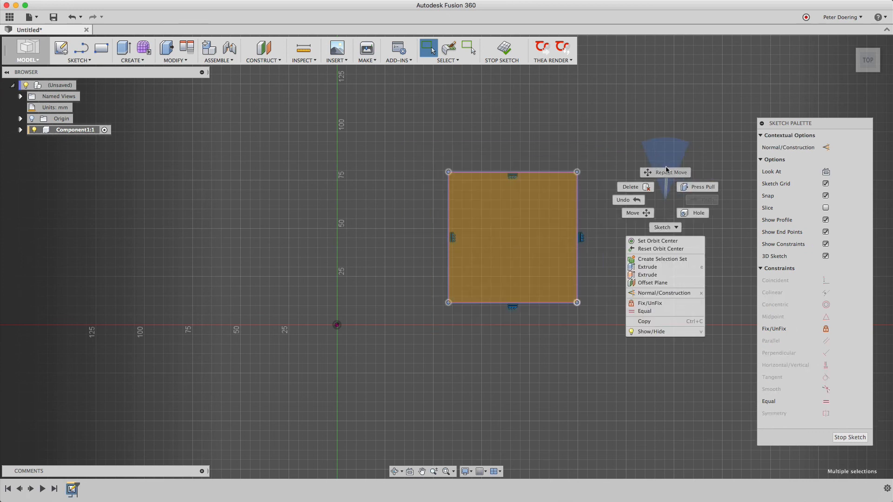
pyautogui.click(630, 212)
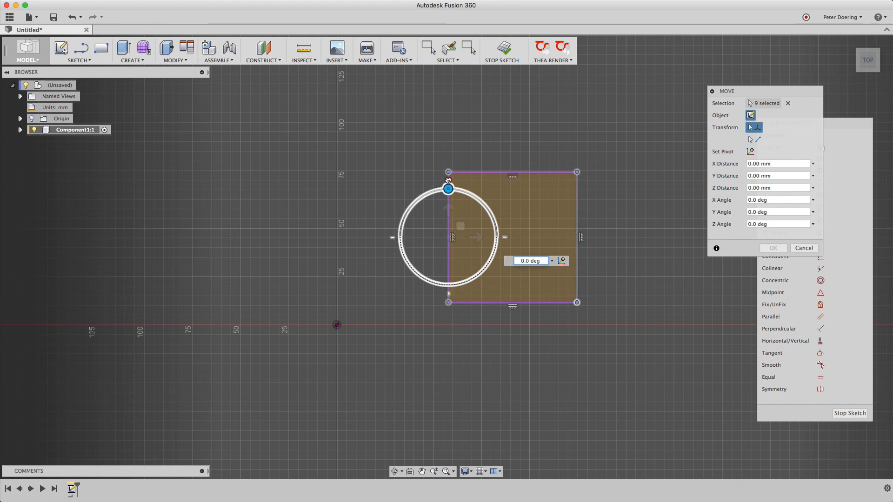
pyautogui.moveTo(448, 188); pyautogui.dragTo(459, 190)
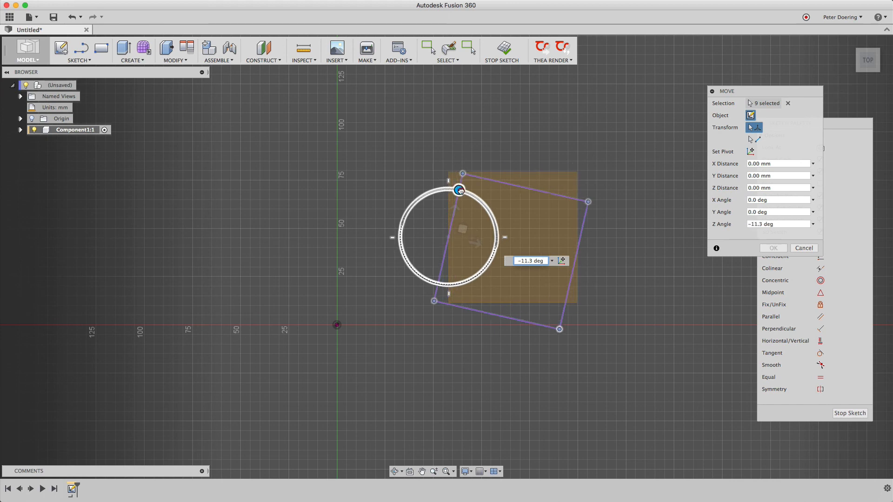
pyautogui.moveTo(459, 189); pyautogui.dragTo(450, 185)
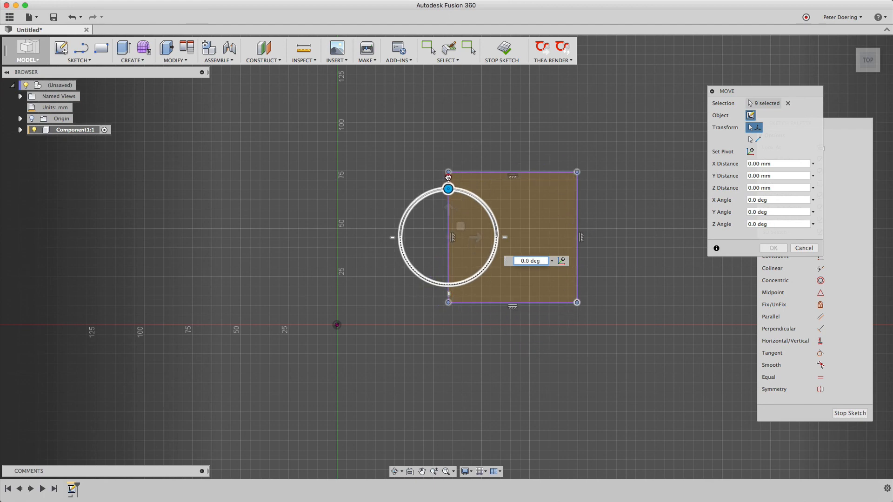
pyautogui.moveTo(447, 189); pyautogui.dragTo(451, 189)
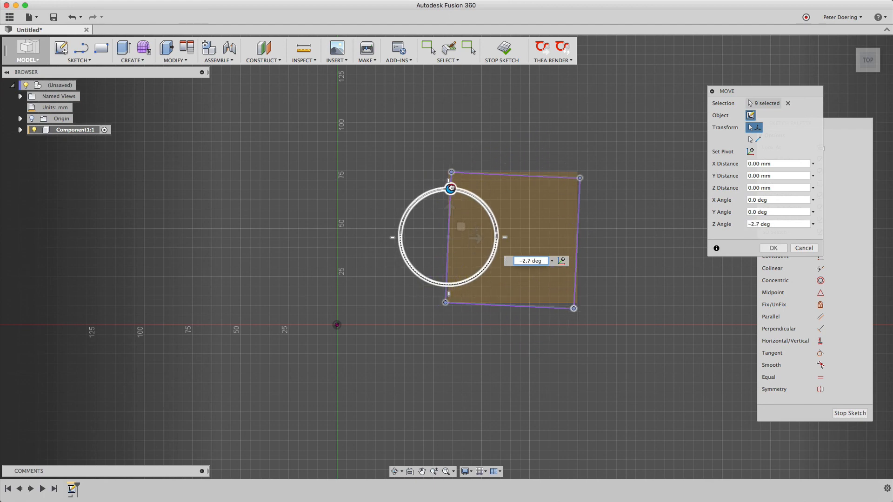
pyautogui.moveTo(451, 188); pyautogui.dragTo(449, 185)
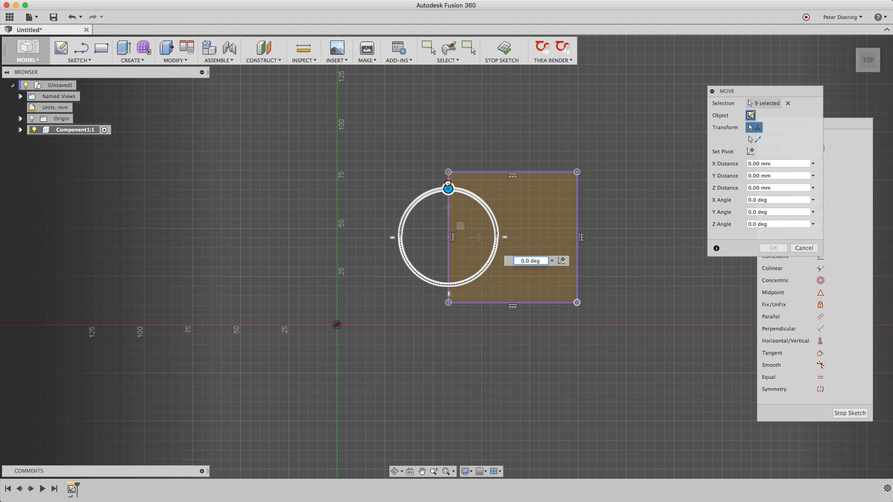
pyautogui.moveTo(448, 183); pyautogui.dragTo(443, 187)
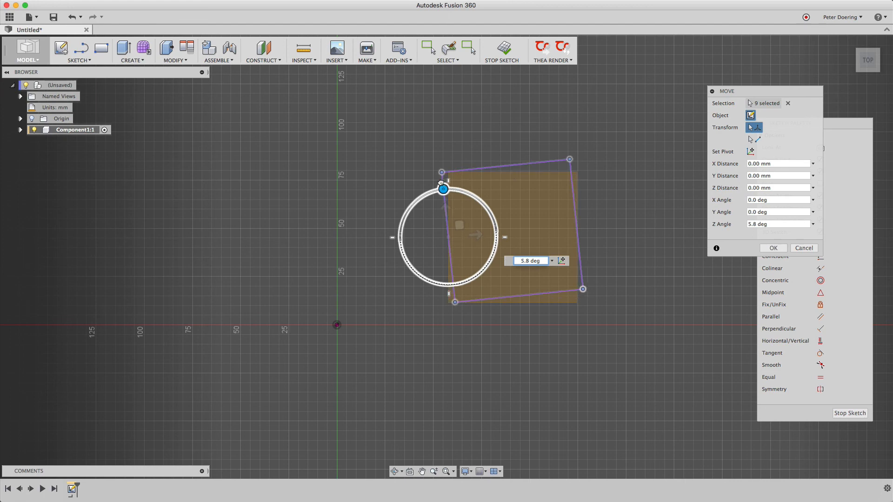
pyautogui.moveTo(443, 189); pyautogui.dragTo(415, 200)
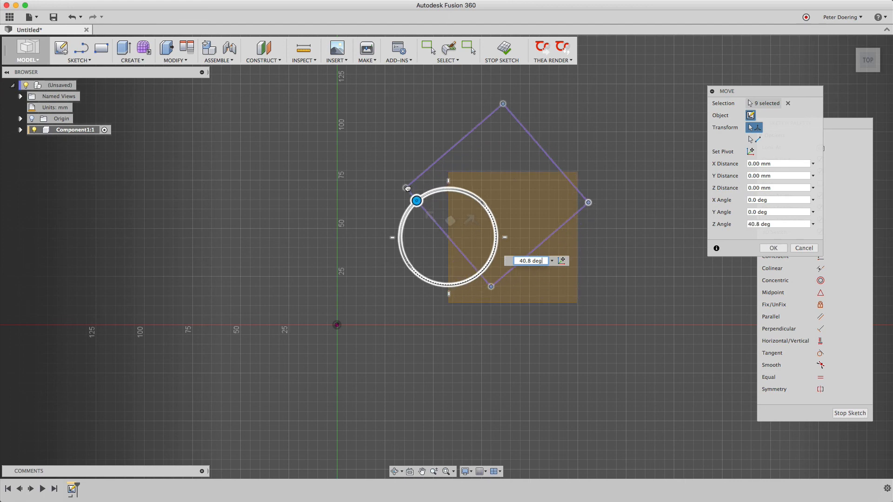
pyautogui.click(771, 247)
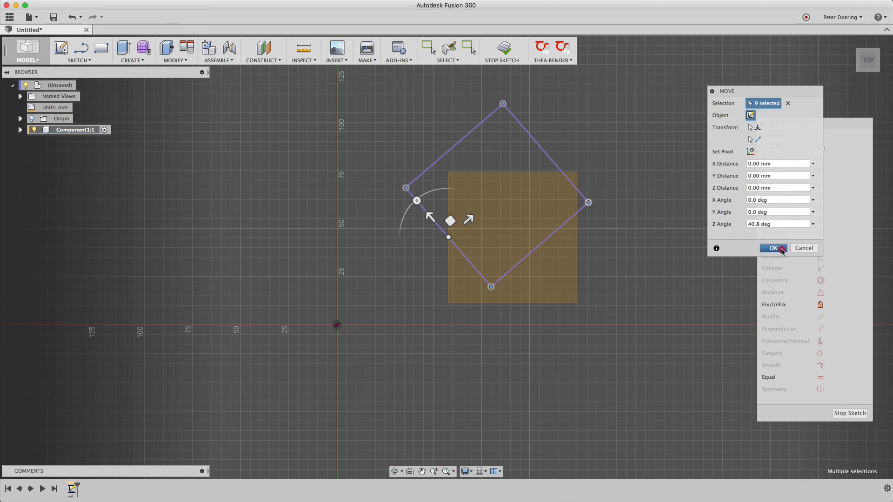
pyautogui.click(772, 247)
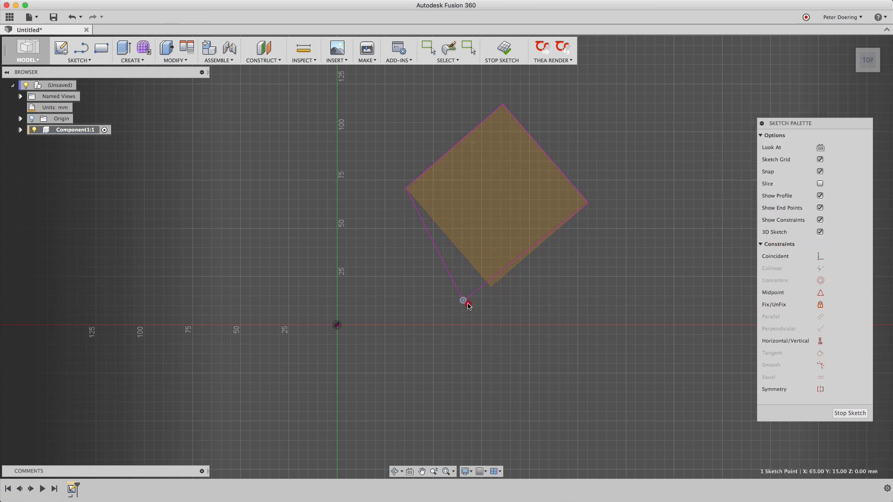
# - Pull a corner of the tilted square out of shape, then undo it with Cmd+Z
pyautogui.moveTo(463, 301); pyautogui.dragTo(518, 315)
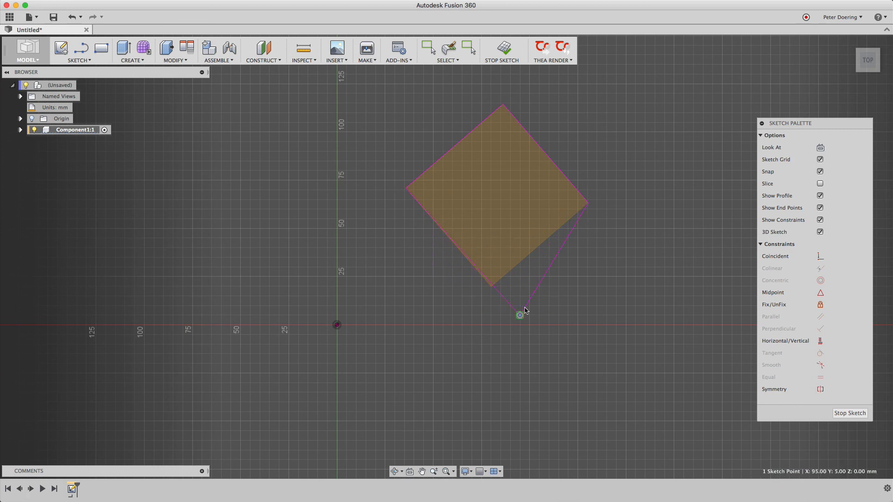
pyautogui.press('cmd+z')
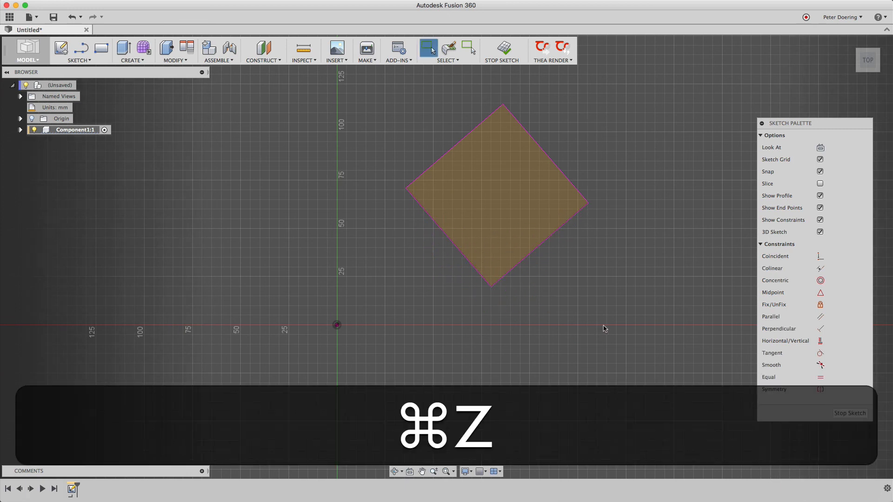
pyautogui.press('cmd+z')
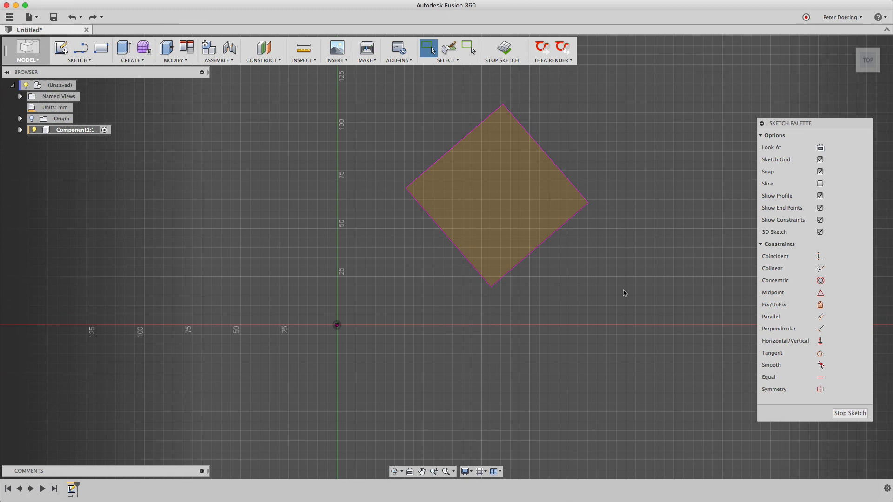
pyautogui.moveTo(709, 302)
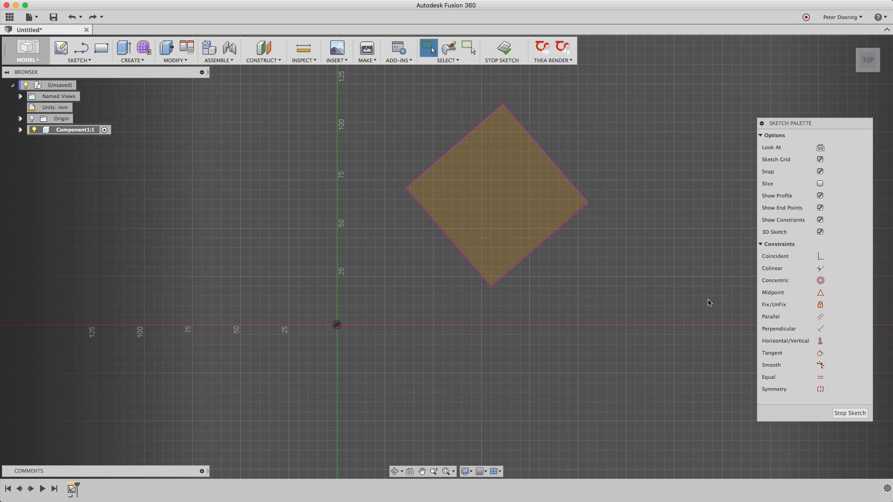
pyautogui.moveTo(794, 328)
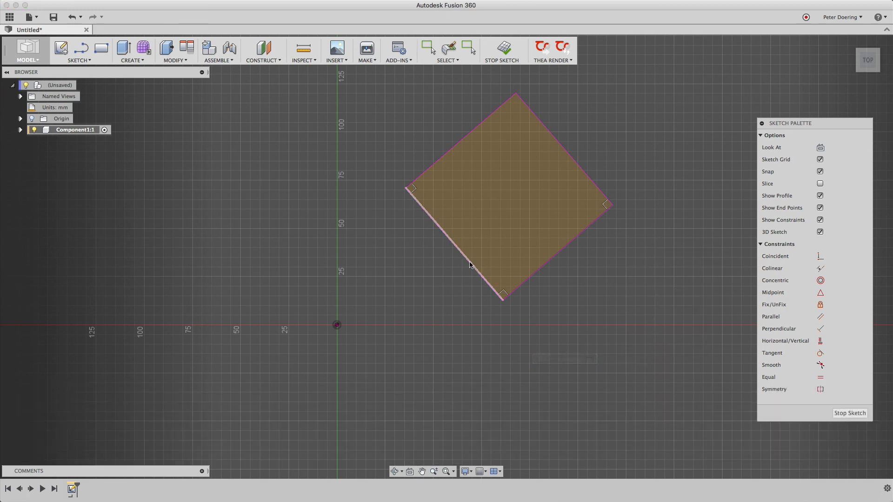
# - Dimension the lower-left side to 70 mm, then drag the square and zoom out
pyautogui.rightClick(469, 265)
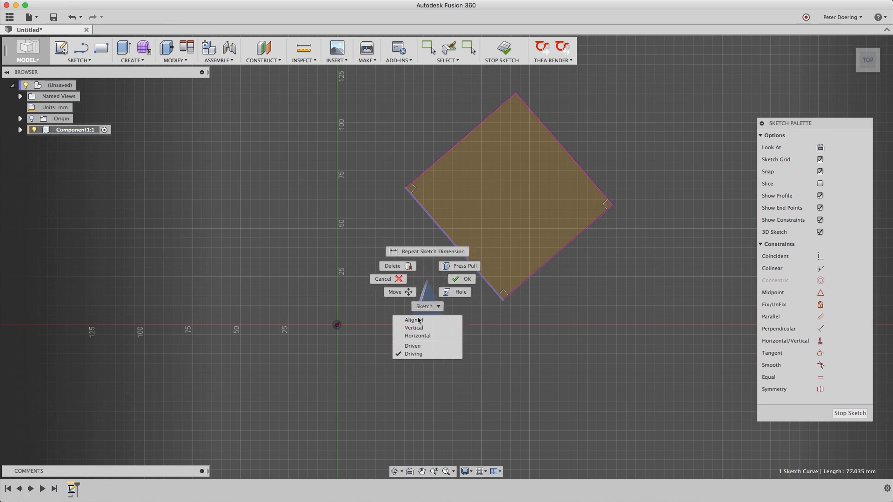
pyautogui.click(431, 251)
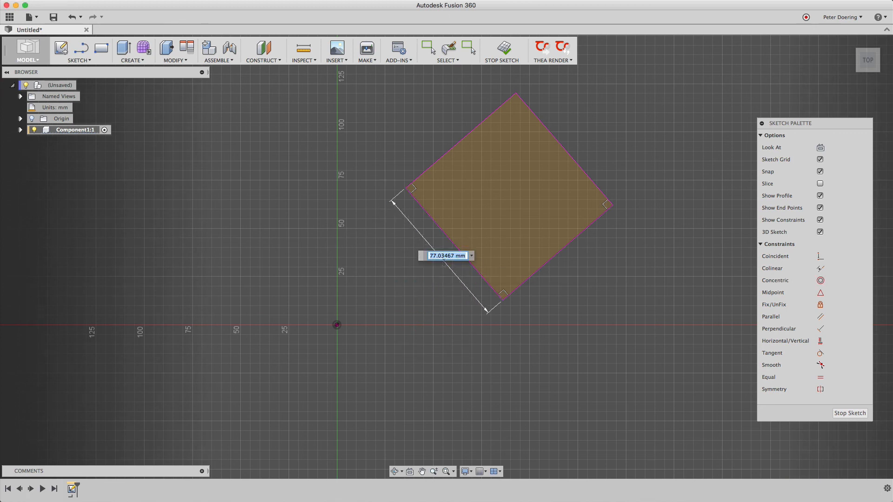
pyautogui.write('70.00')
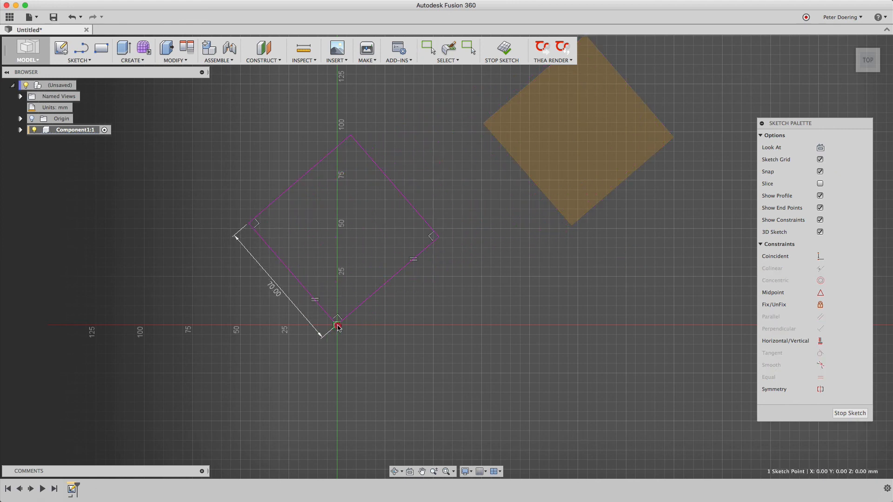
pyautogui.moveTo(337, 327); pyautogui.dragTo(592, 282)
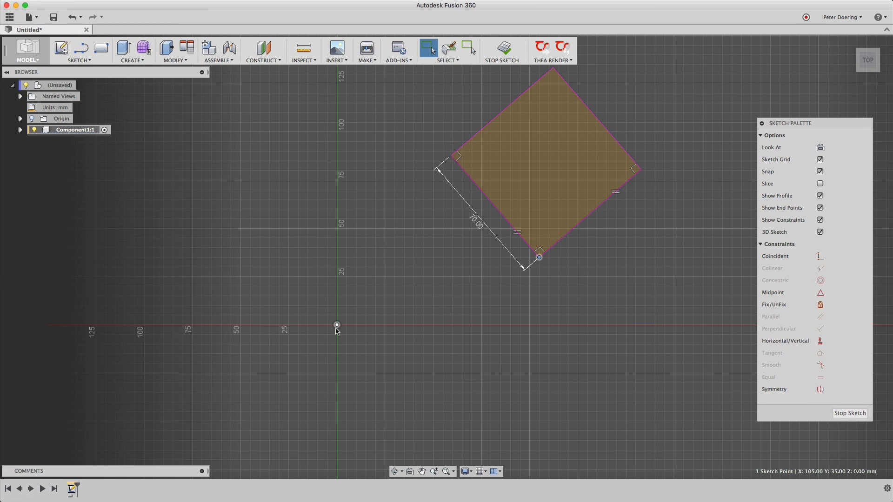
pyautogui.moveTo(555, 350)
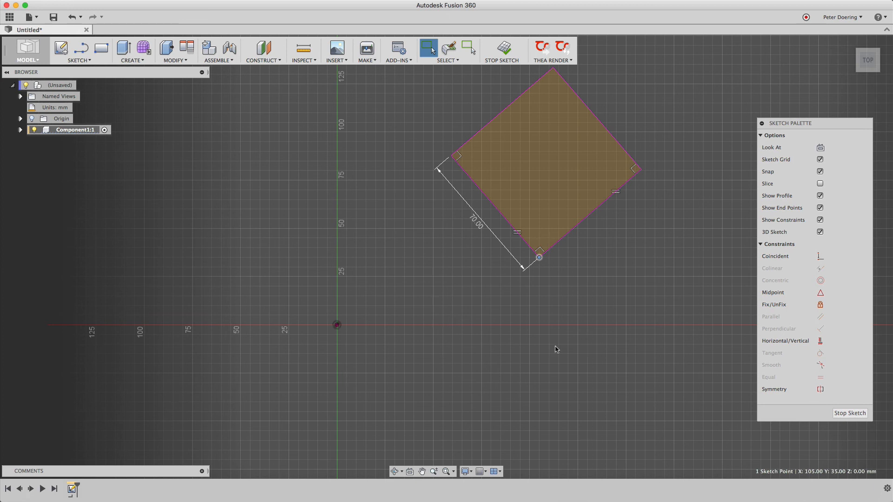
pyautogui.moveTo(573, 273)
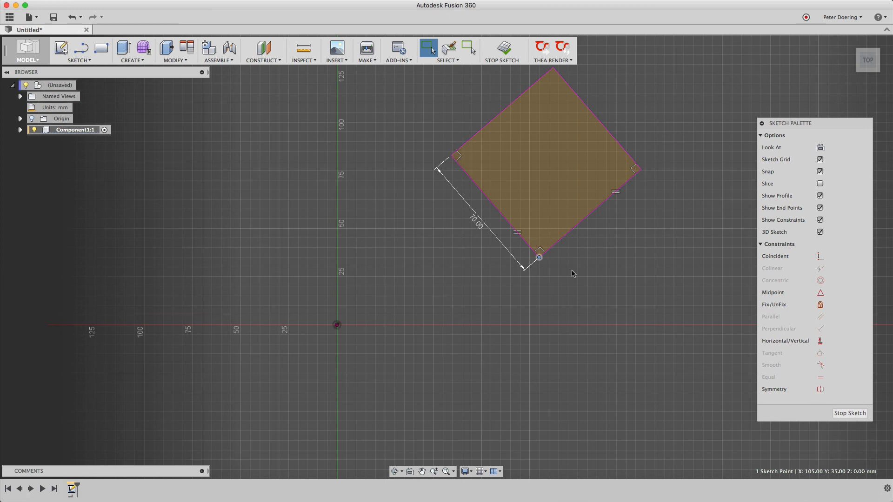
pyautogui.moveTo(572, 273); pyautogui.dragTo(497, 332)
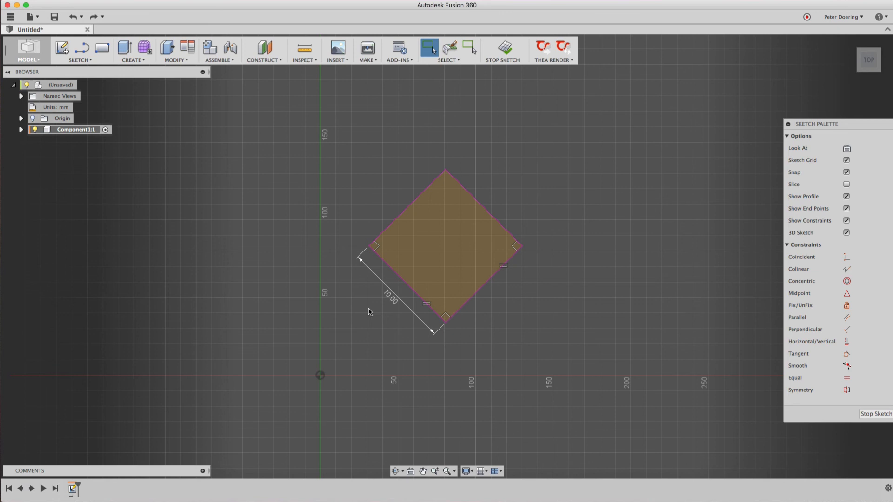
pyautogui.moveTo(307, 363)
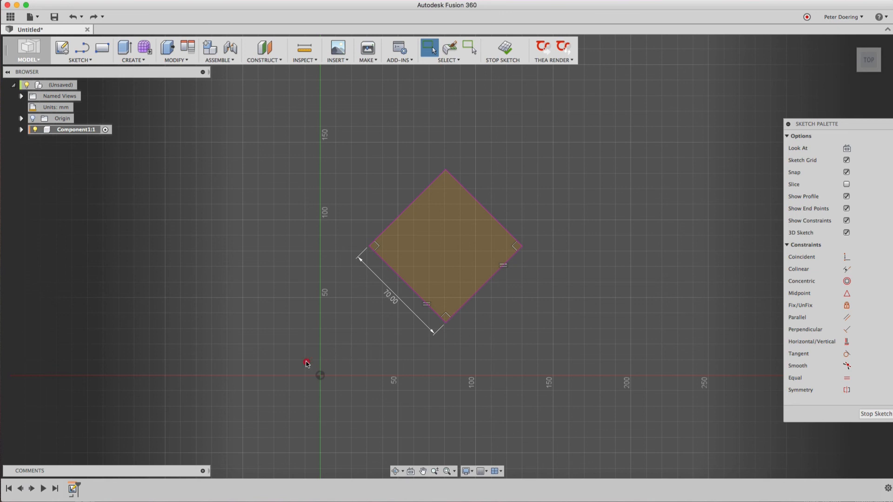
# - Move the lower-right side, swinging it with the rotation gizmo before returning to 0 degrees
pyautogui.moveTo(306, 366); pyautogui.dragTo(582, 269)
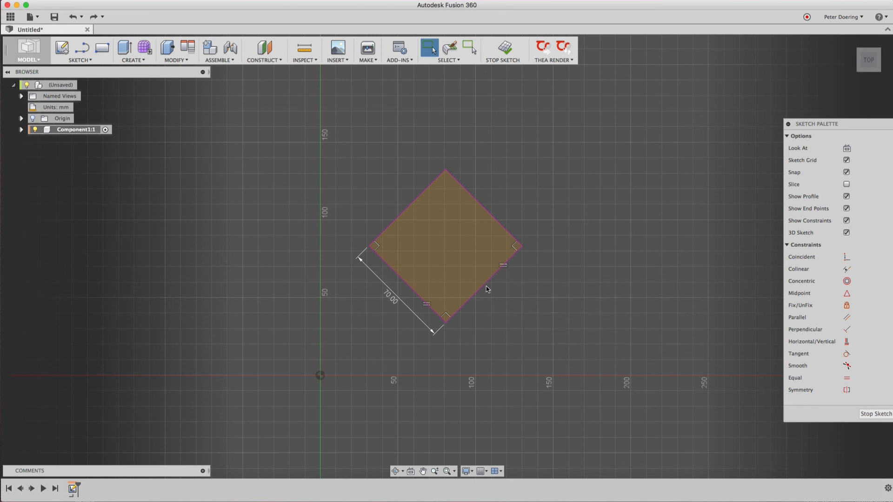
pyautogui.click(485, 288)
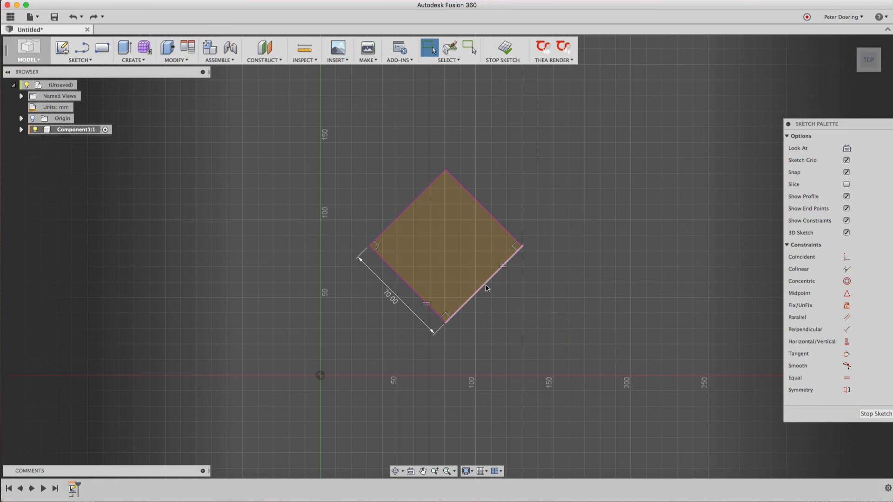
pyautogui.moveTo(506, 229)
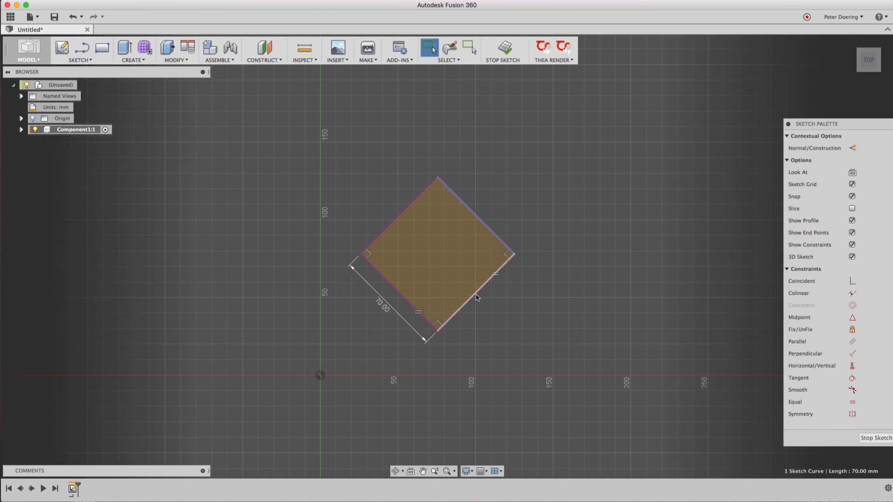
pyautogui.click(428, 48)
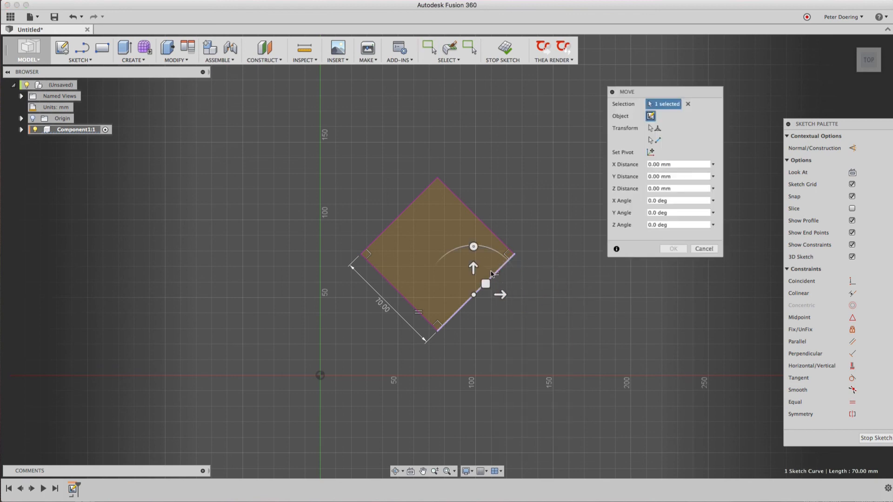
pyautogui.moveTo(472, 246); pyautogui.dragTo(467, 245)
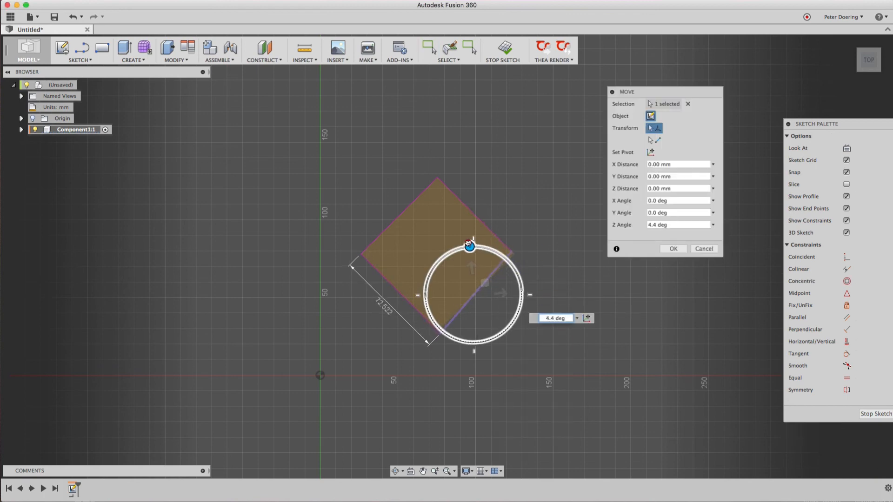
pyautogui.moveTo(467, 245); pyautogui.dragTo(489, 249)
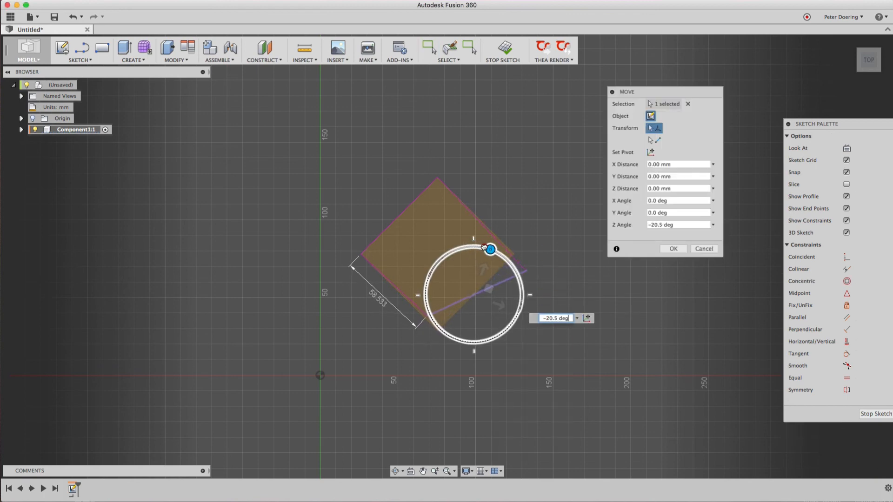
pyautogui.moveTo(489, 249); pyautogui.dragTo(491, 250)
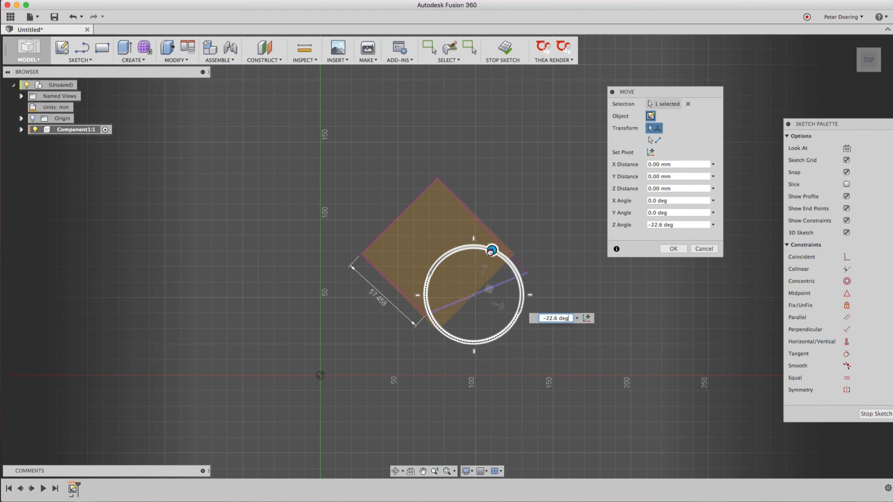
pyautogui.moveTo(491, 251); pyautogui.dragTo(453, 249)
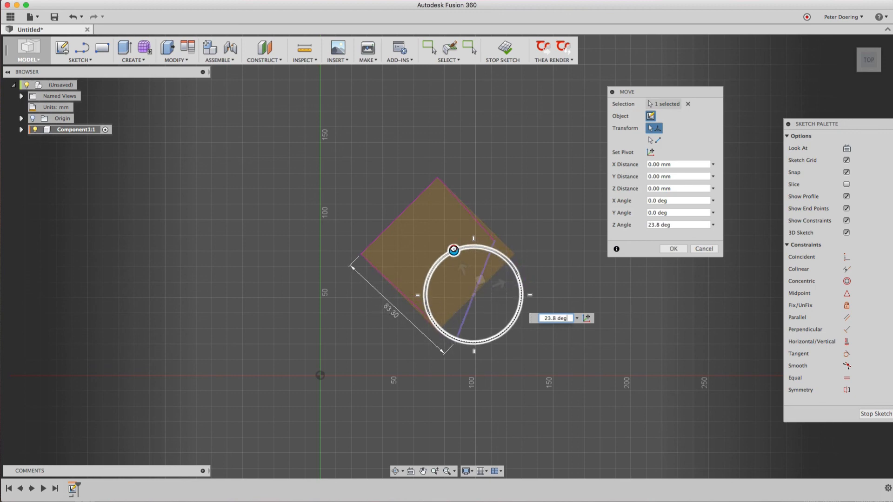
pyautogui.moveTo(453, 250); pyautogui.dragTo(464, 246)
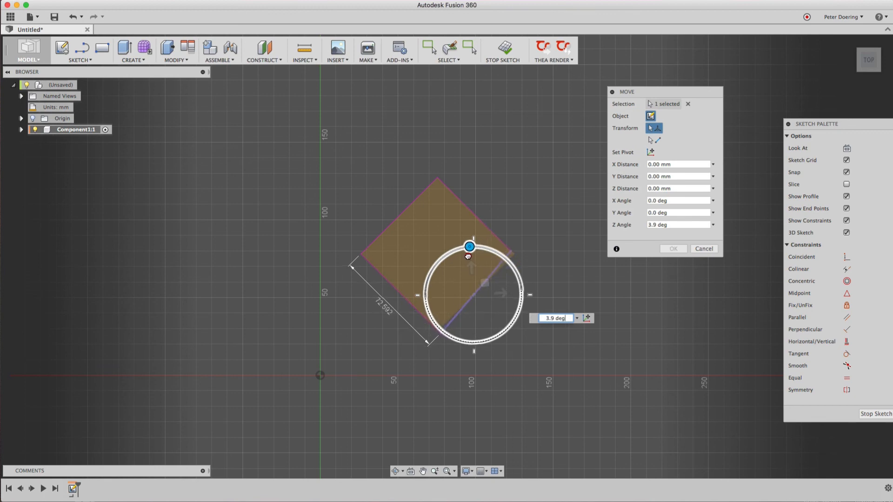
pyautogui.moveTo(469, 246); pyautogui.dragTo(478, 246)
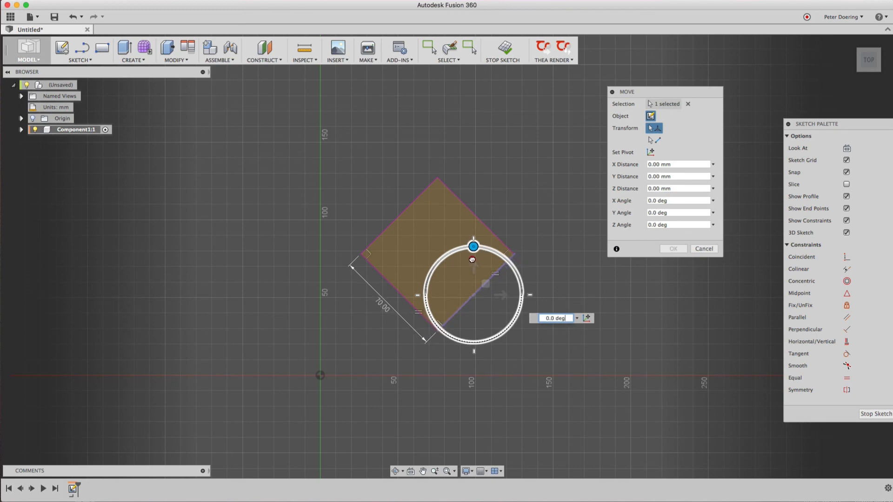
pyautogui.moveTo(471, 260); pyautogui.dragTo(474, 265)
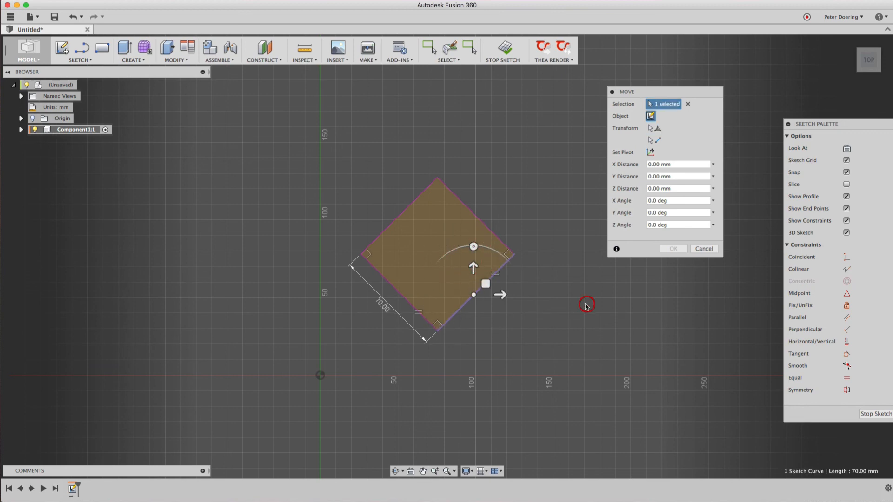
# - Select all eight sketch entities, then shift the square and rotate it to a slight tilt
pyautogui.click(703, 249)
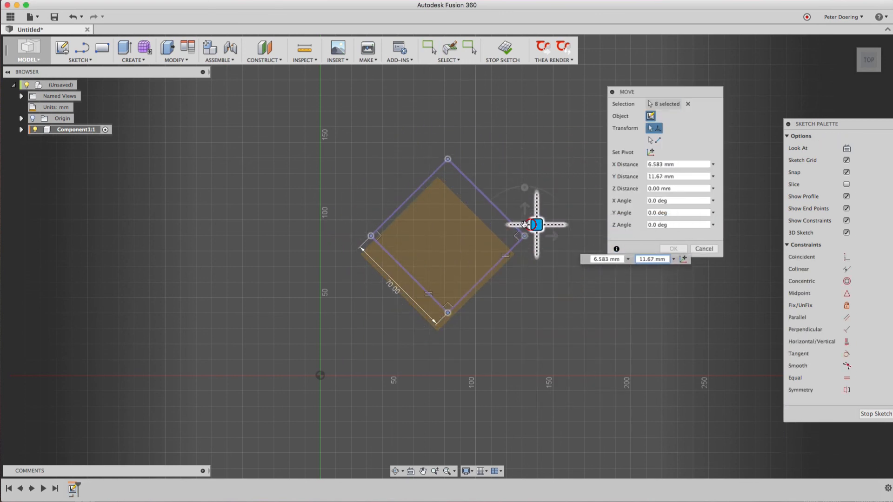
pyautogui.moveTo(534, 224); pyautogui.dragTo(504, 280)
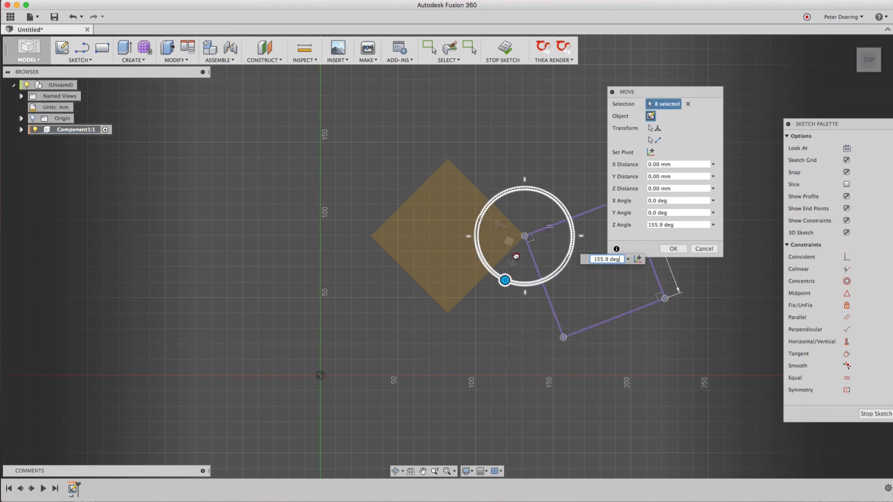
pyautogui.moveTo(504, 280); pyautogui.dragTo(504, 190)
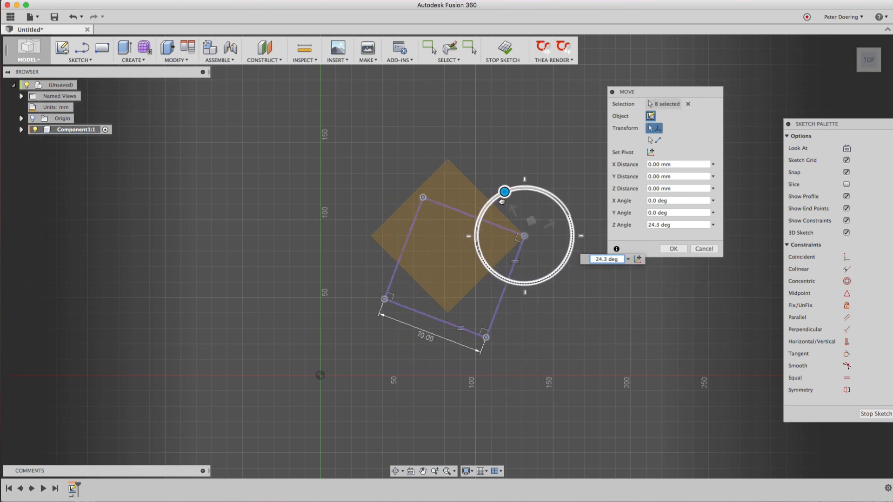
pyautogui.moveTo(504, 191); pyautogui.dragTo(518, 187)
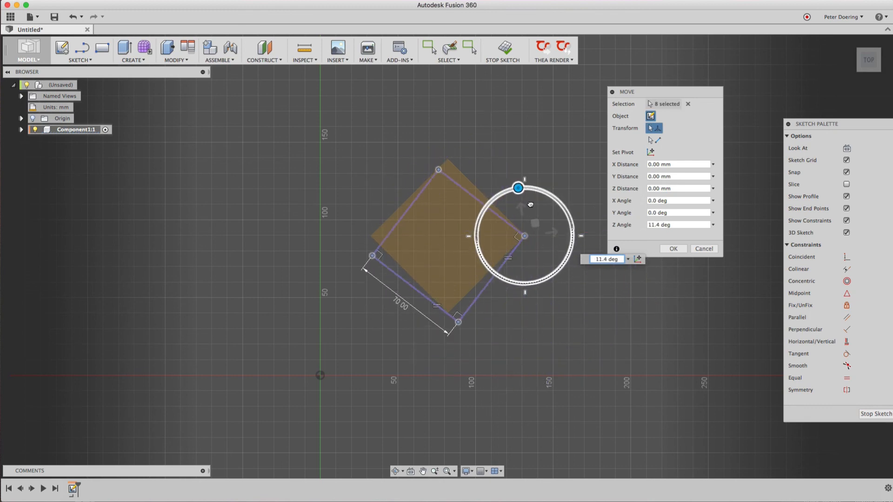